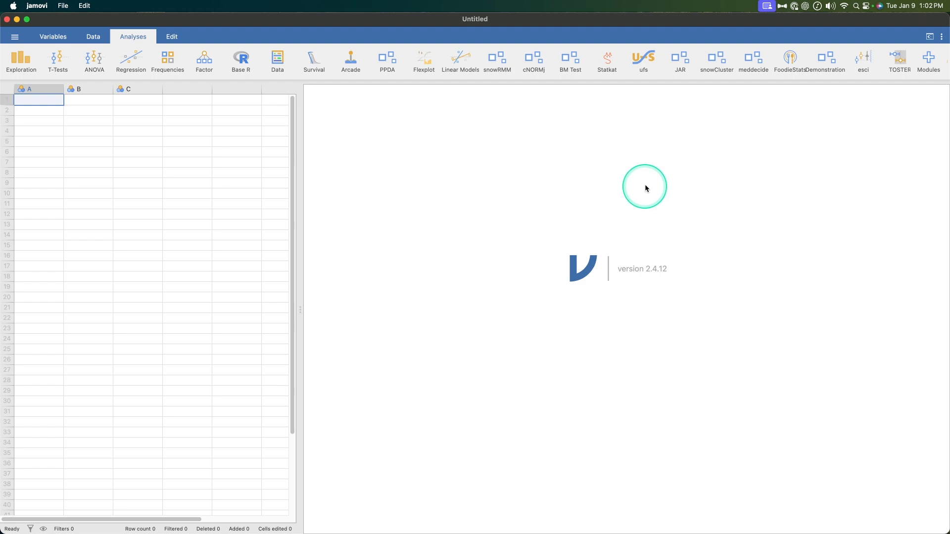
mouse_move(603, 110)
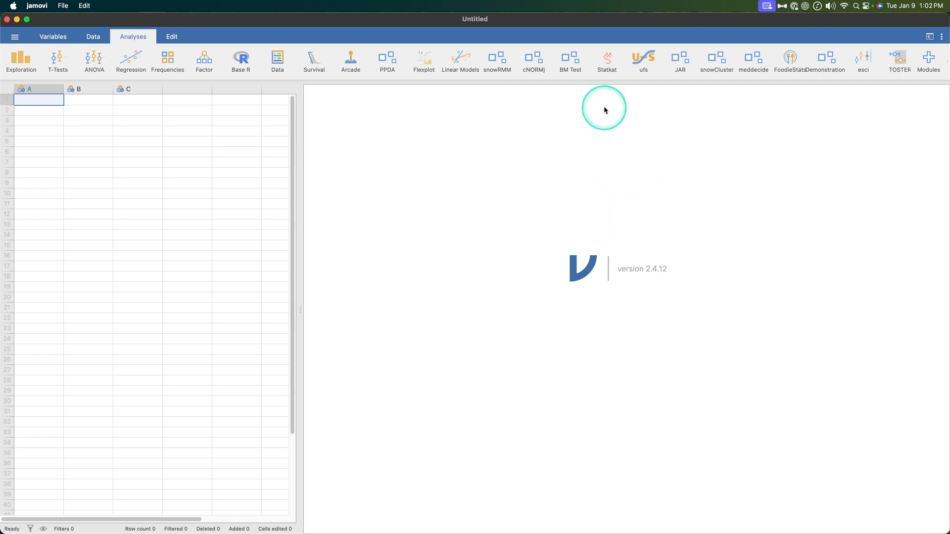
mouse_move(630, 180)
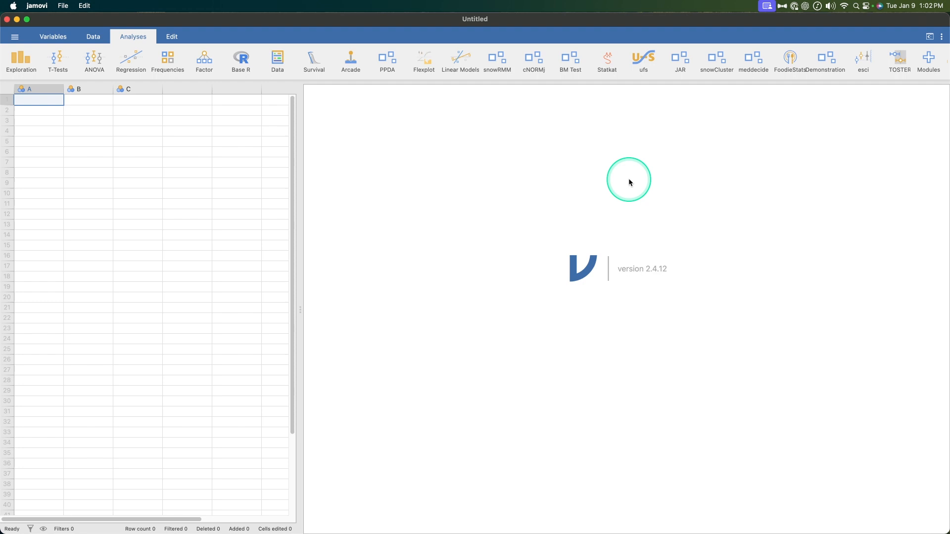
mouse_move(909, 113)
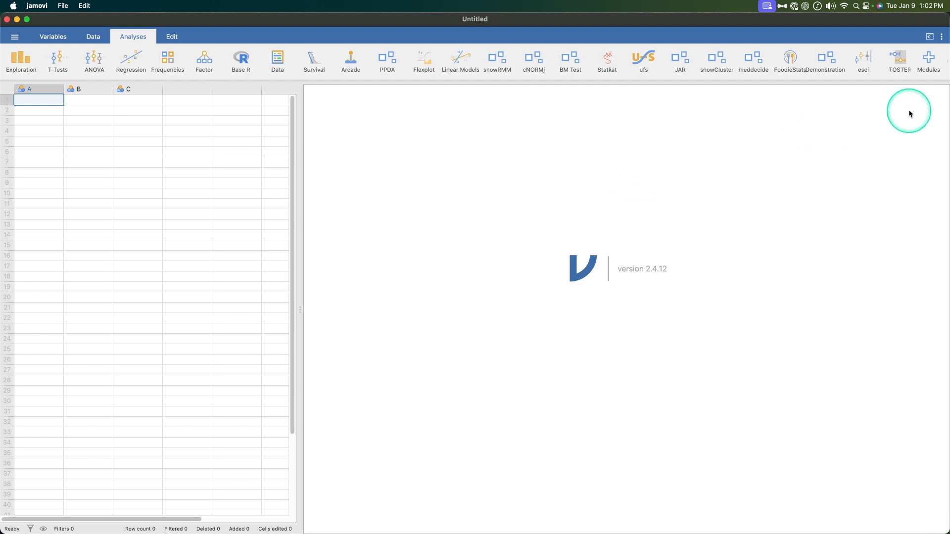
Search the module library's available modules for 'gam' to find GAMLj3.
left_click(930, 60)
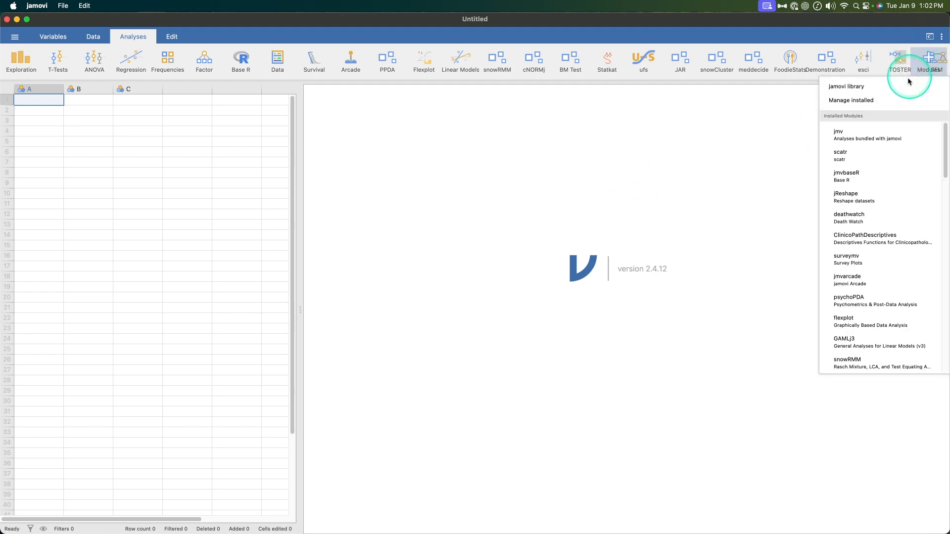
left_click(851, 100)
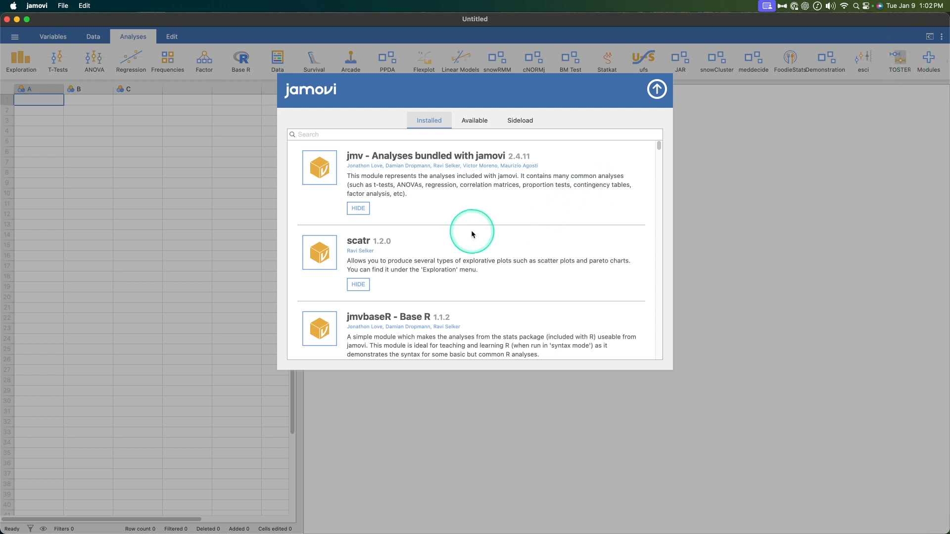
left_click(474, 120)
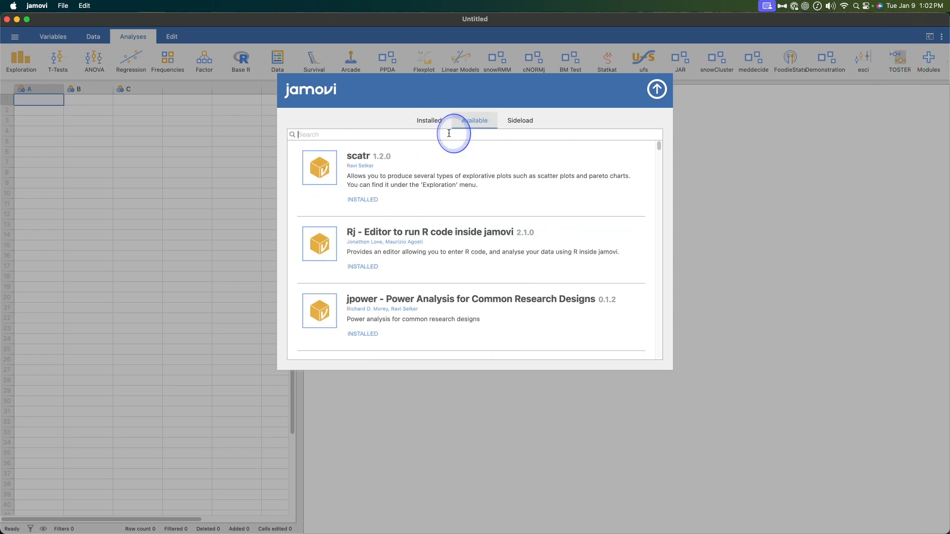
type("gam")
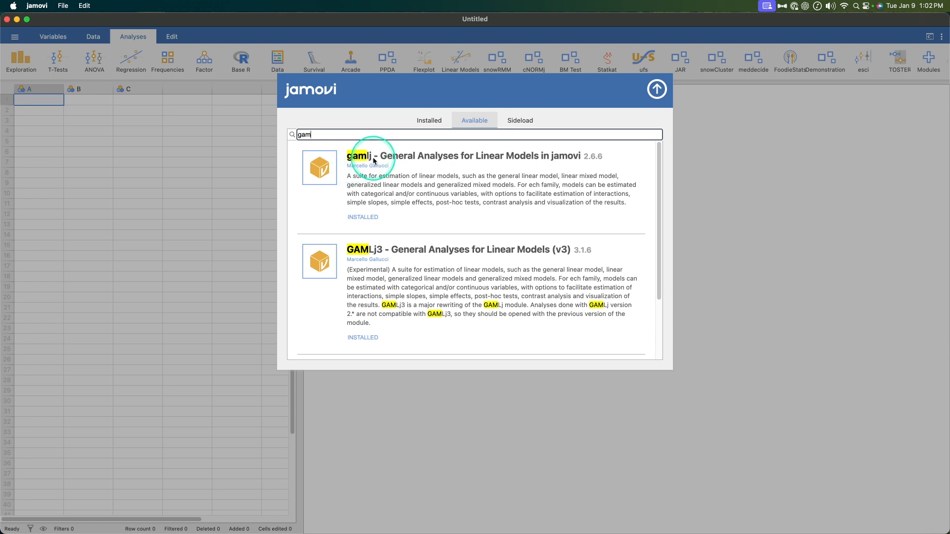
mouse_move(466, 162)
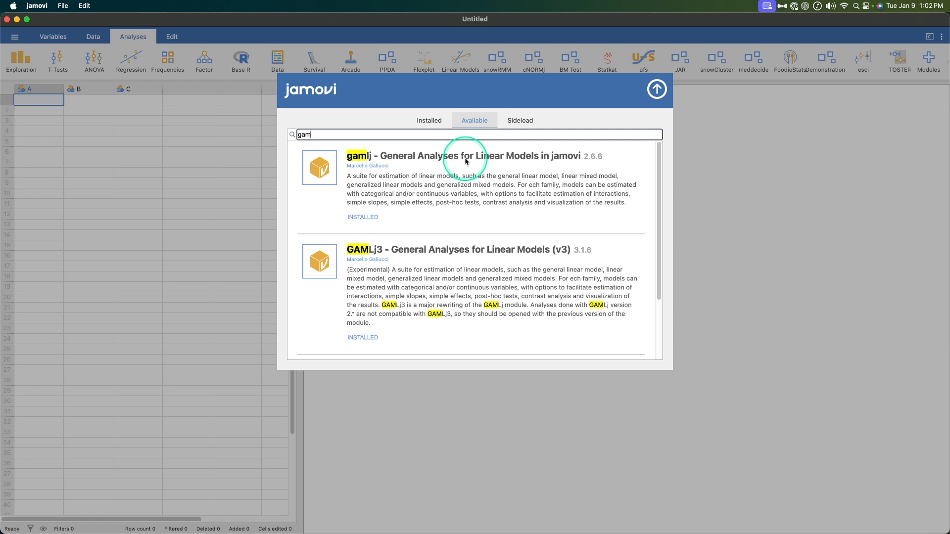
mouse_move(407, 223)
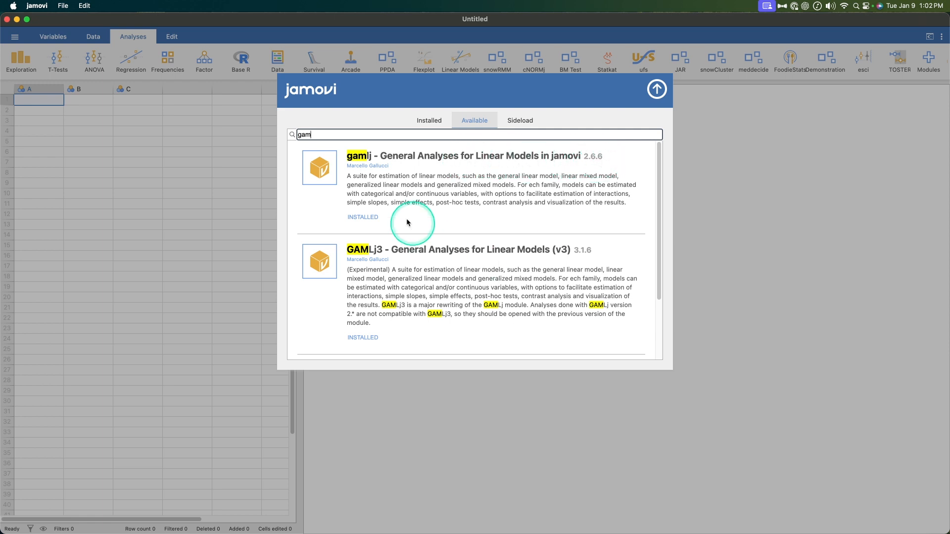
mouse_move(559, 172)
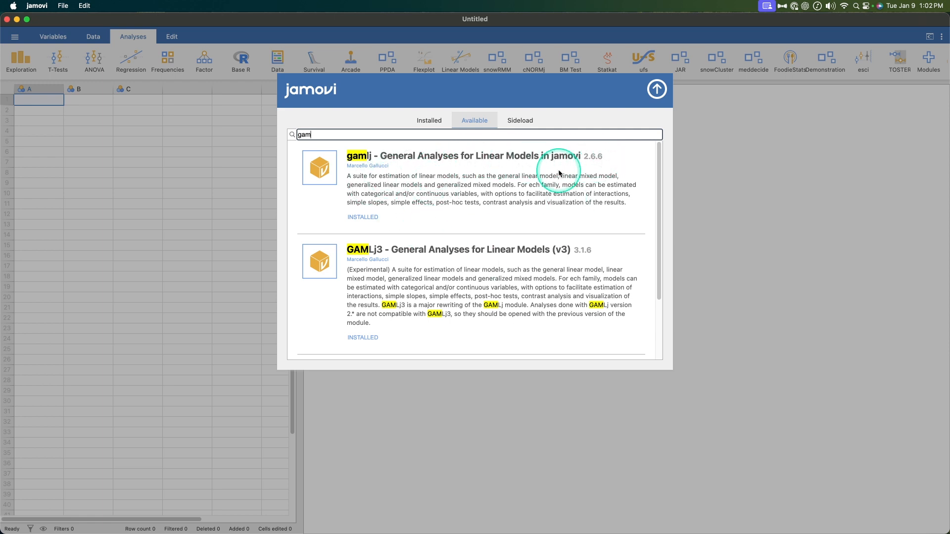
mouse_move(354, 181)
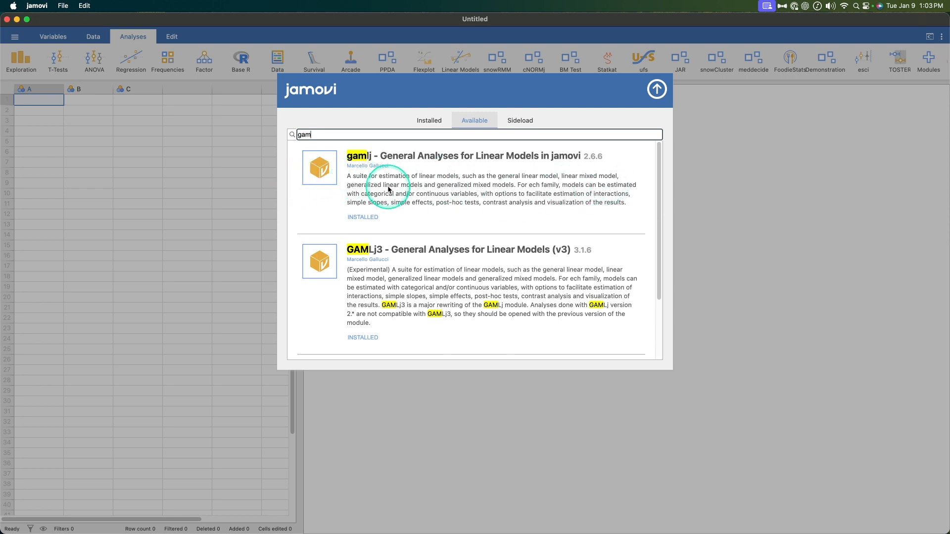
mouse_move(539, 212)
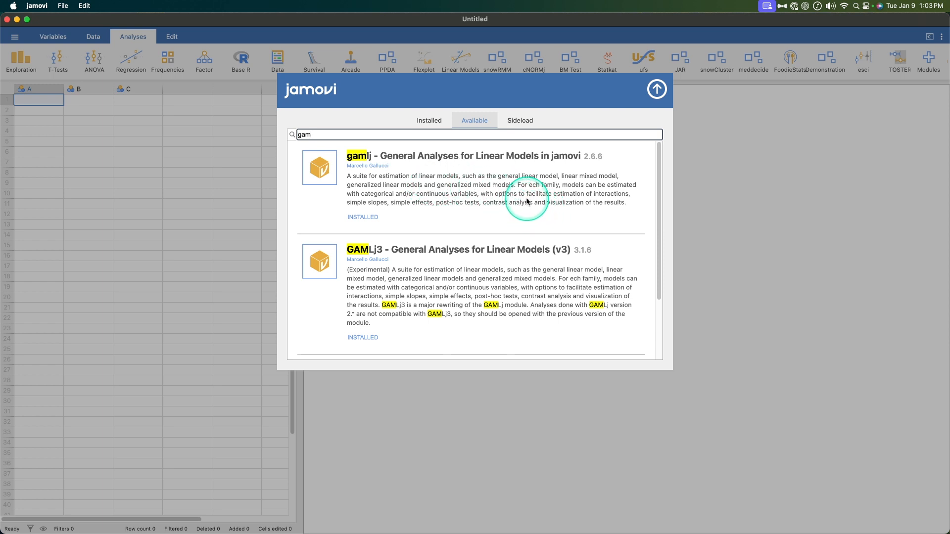
mouse_move(588, 287)
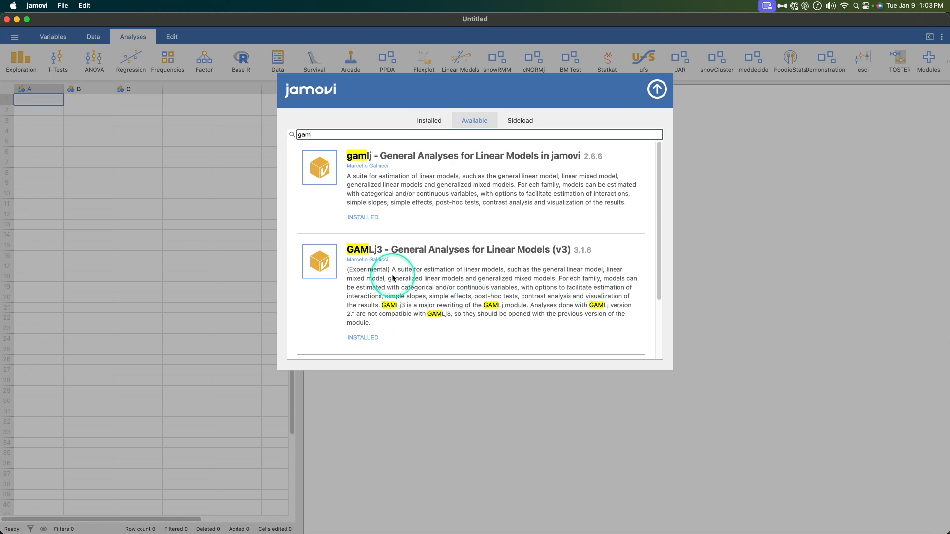
mouse_move(379, 276)
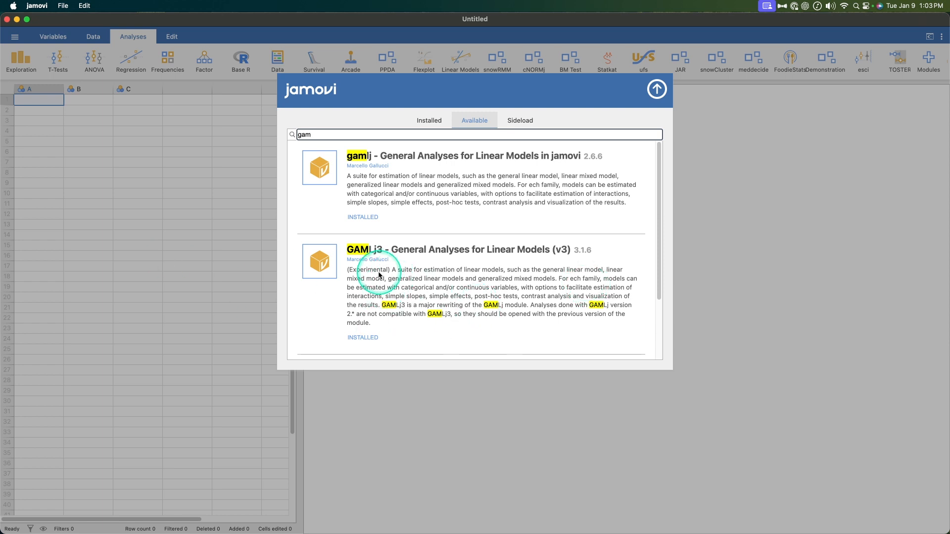
mouse_move(435, 289)
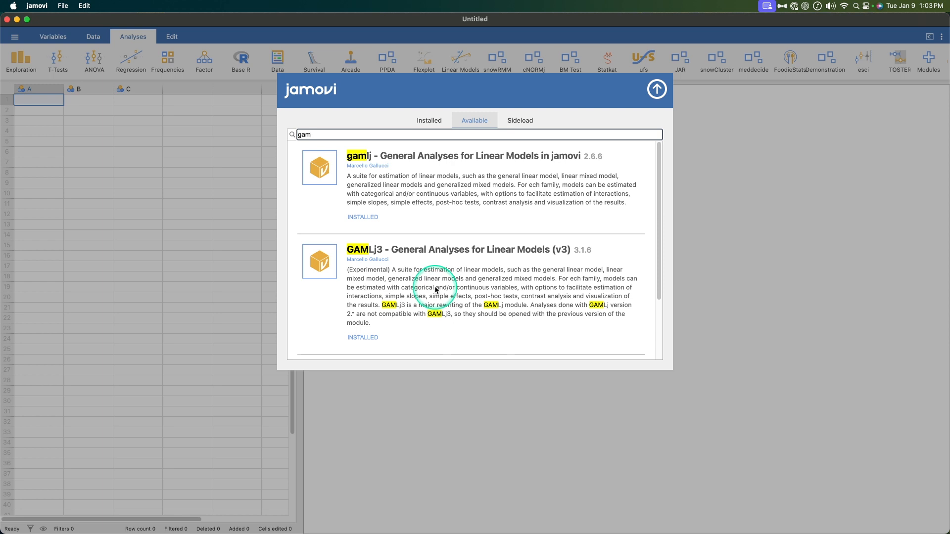
mouse_move(537, 302)
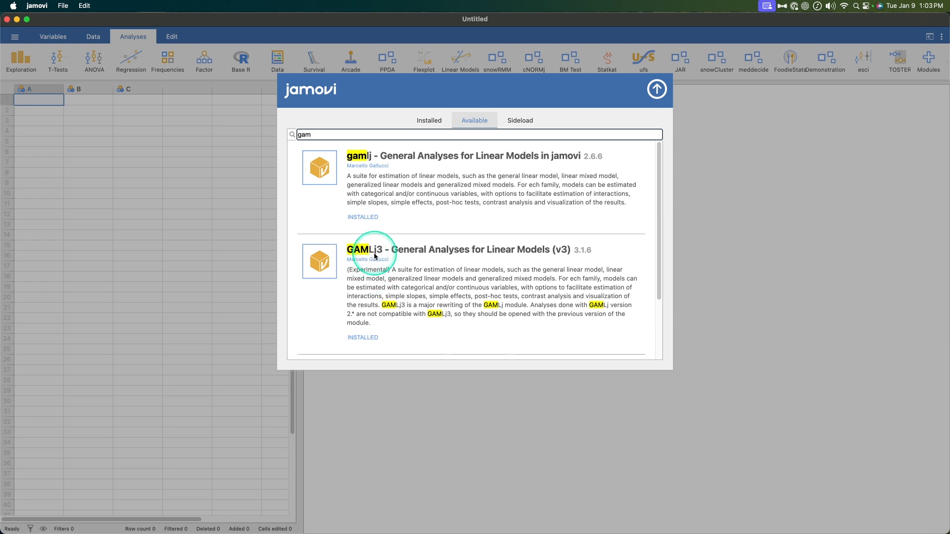
mouse_move(509, 194)
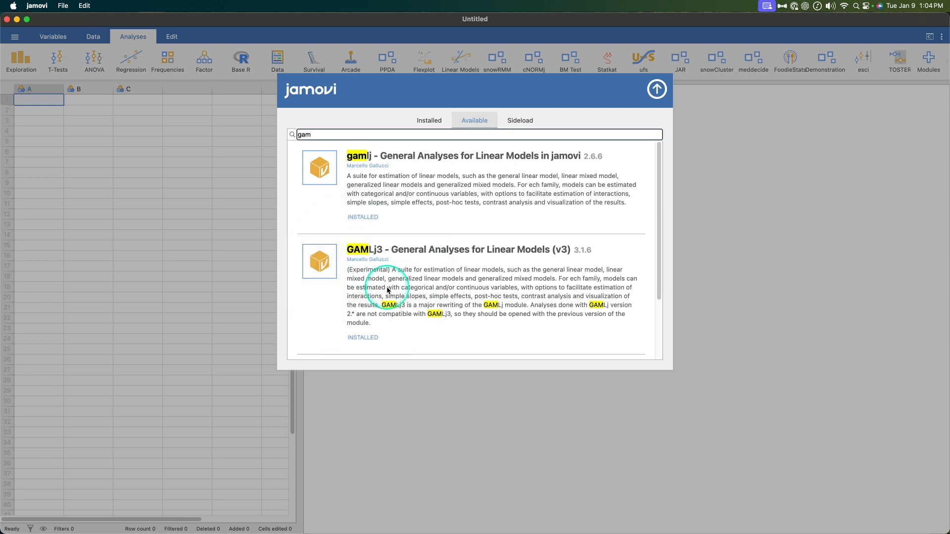
mouse_move(509, 283)
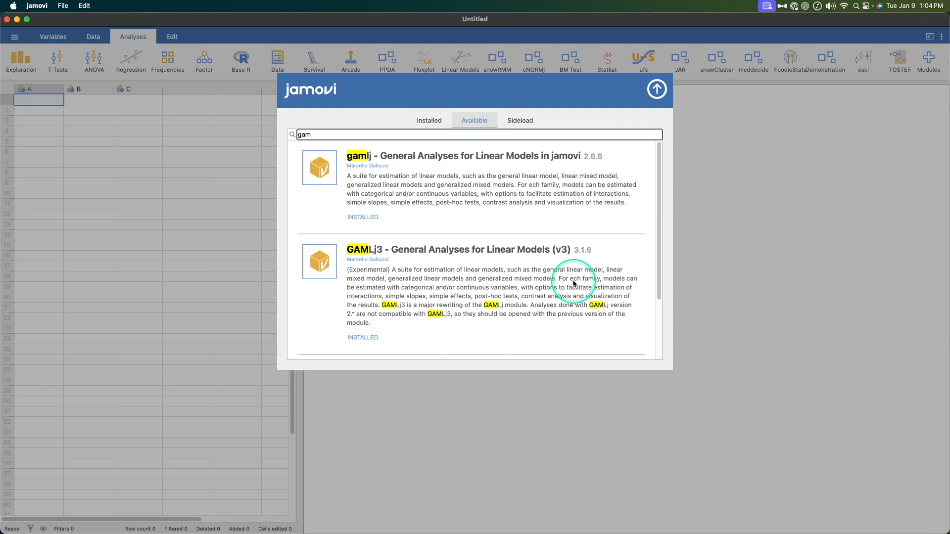
mouse_move(460, 293)
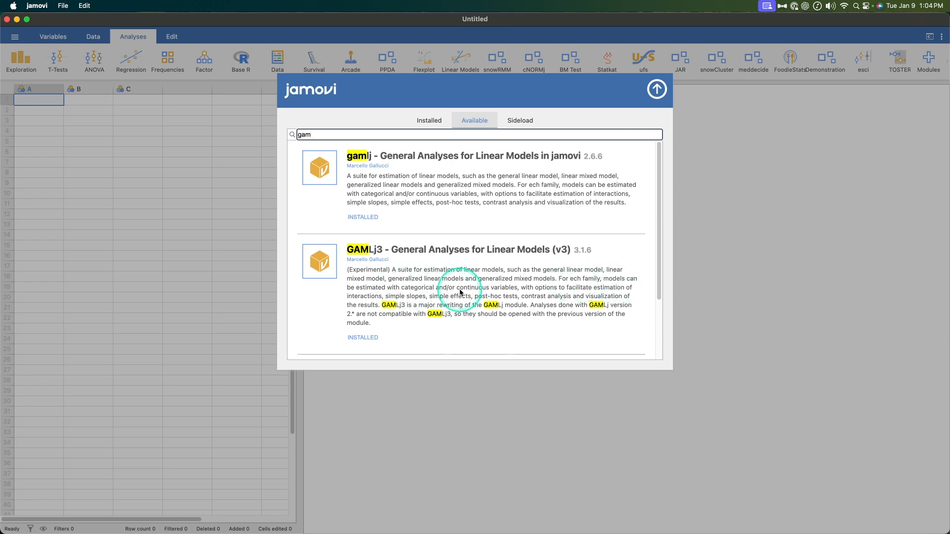
mouse_move(537, 291)
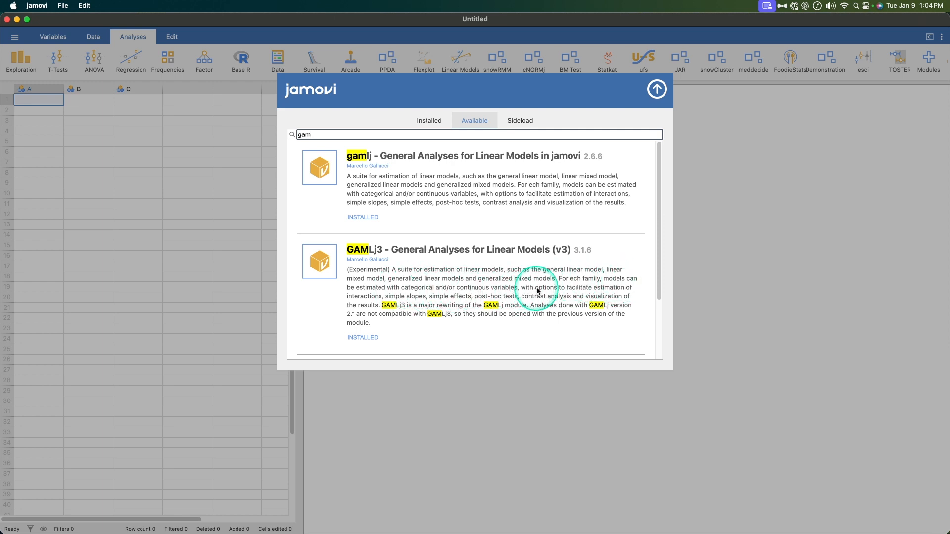
mouse_move(396, 304)
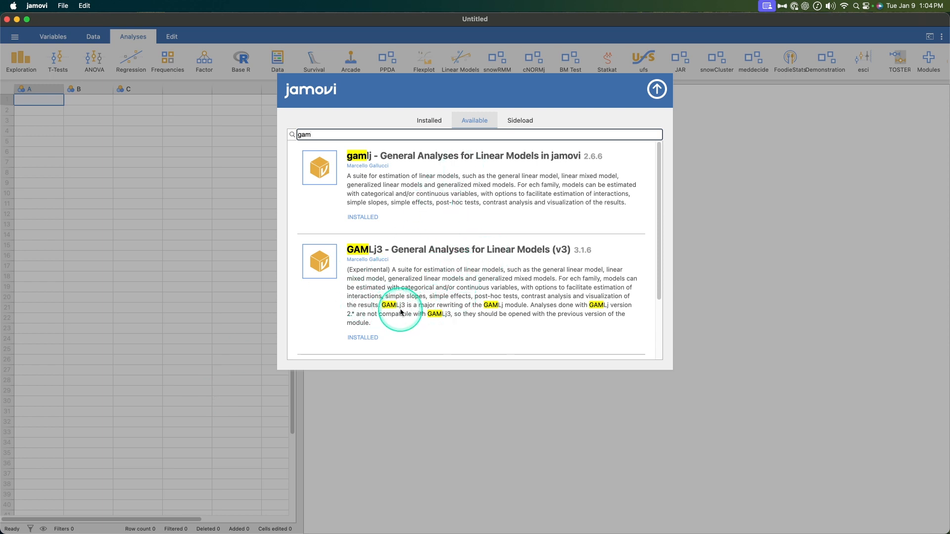
mouse_move(515, 312)
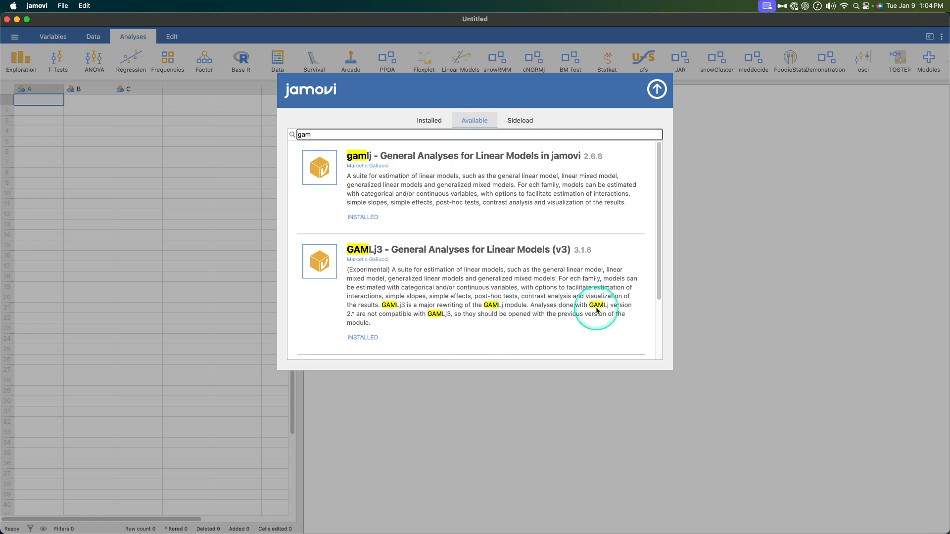
mouse_move(400, 324)
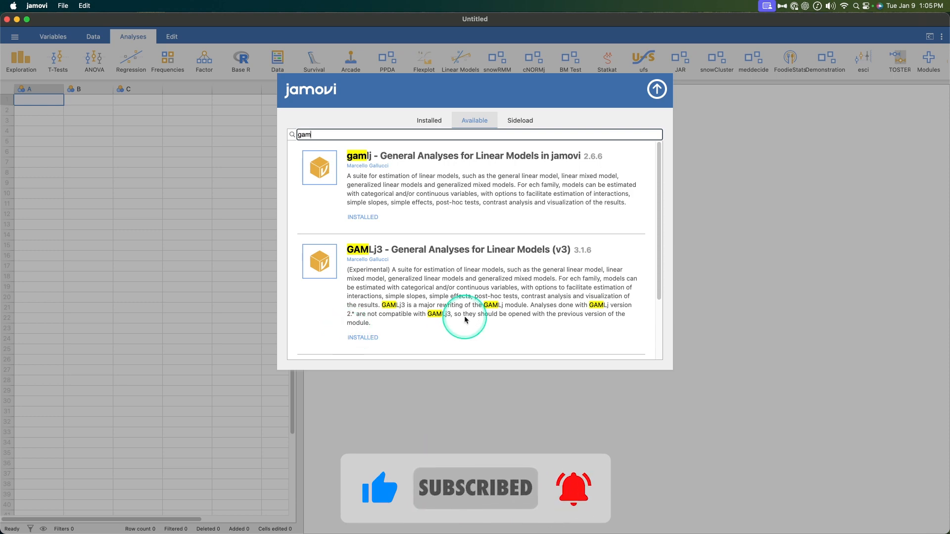
scroll("down", 3)
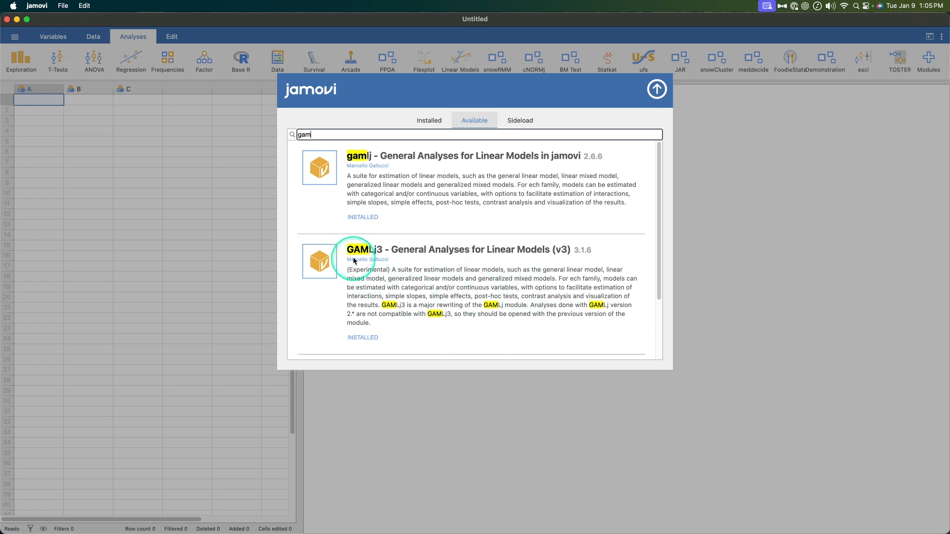
mouse_move(657, 89)
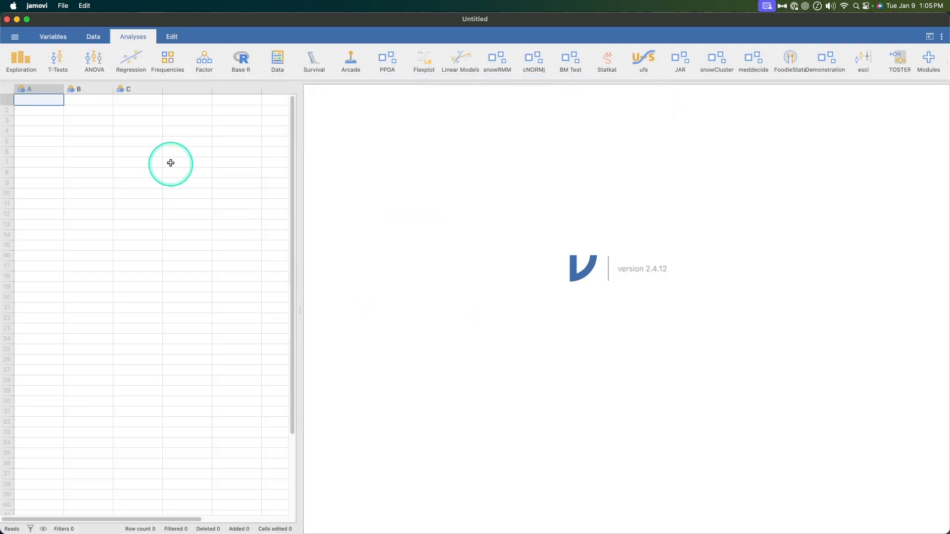
Load the Parenthood dataset from the lsj-data library.
left_click(15, 37)
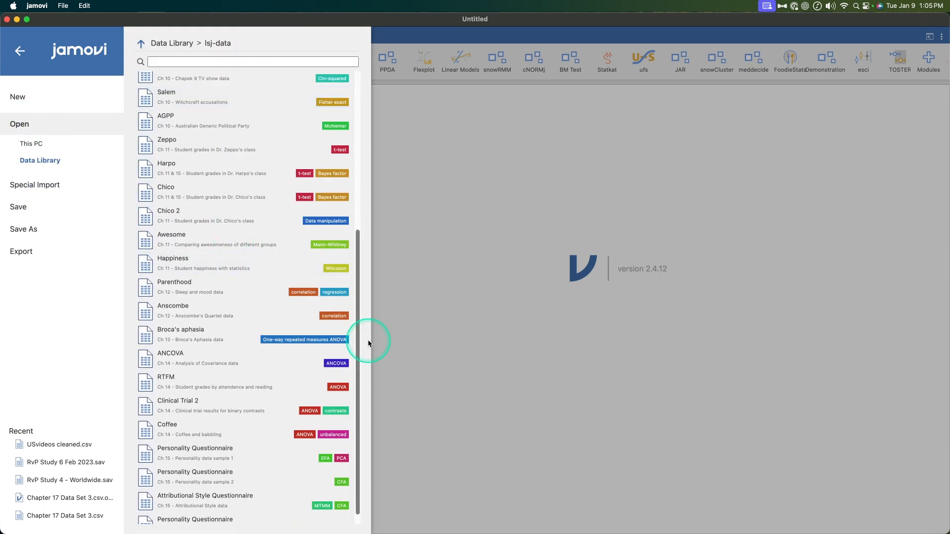
double_click(174, 286)
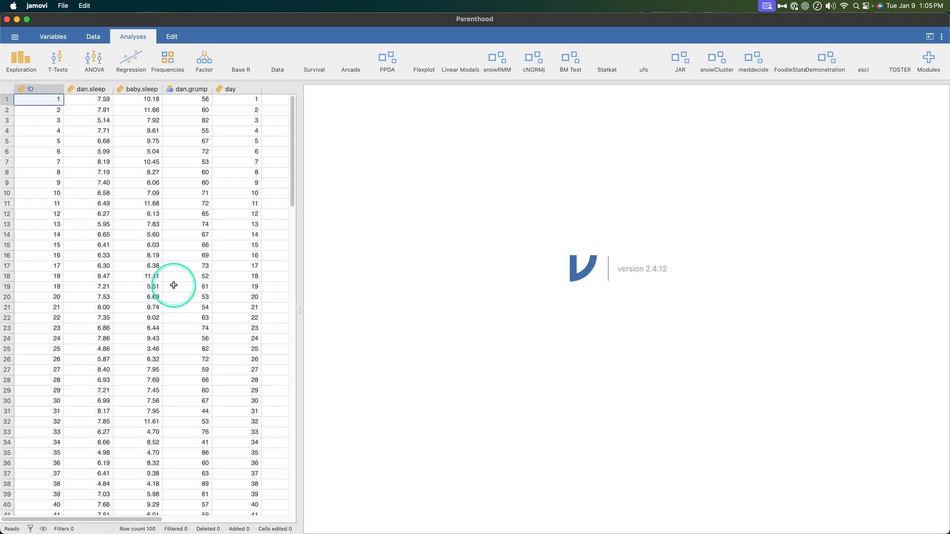
left_click(928, 60)
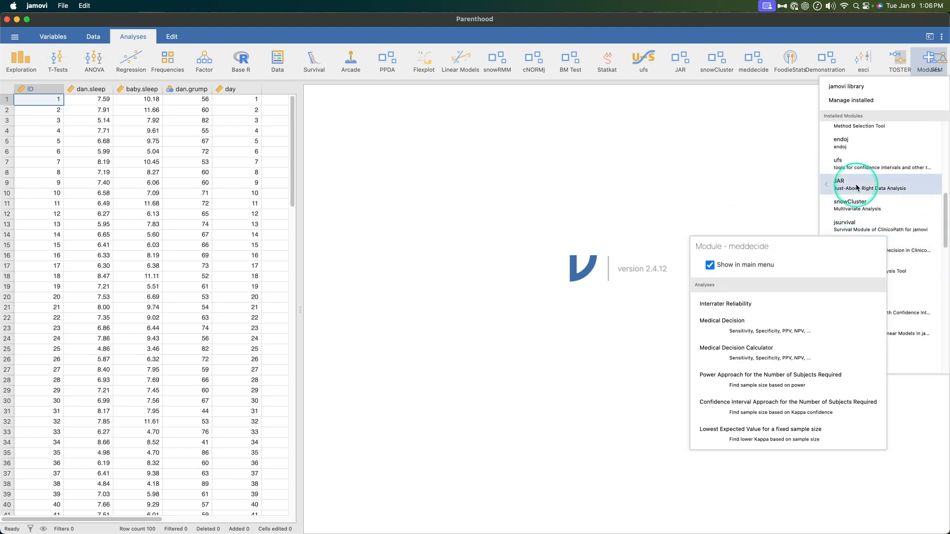
Set the GAMLj3 module to show in the main menu.
left_click(495, 169)
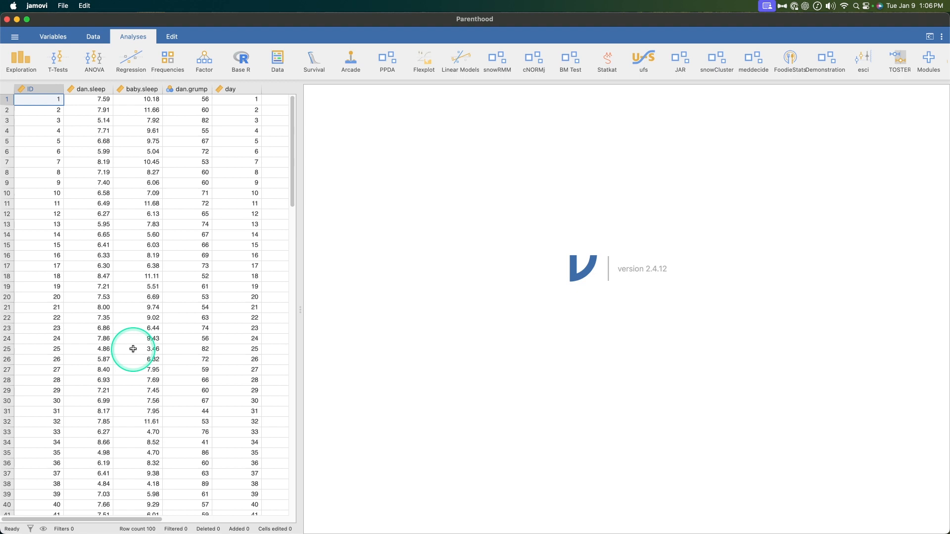
mouse_move(240, 329)
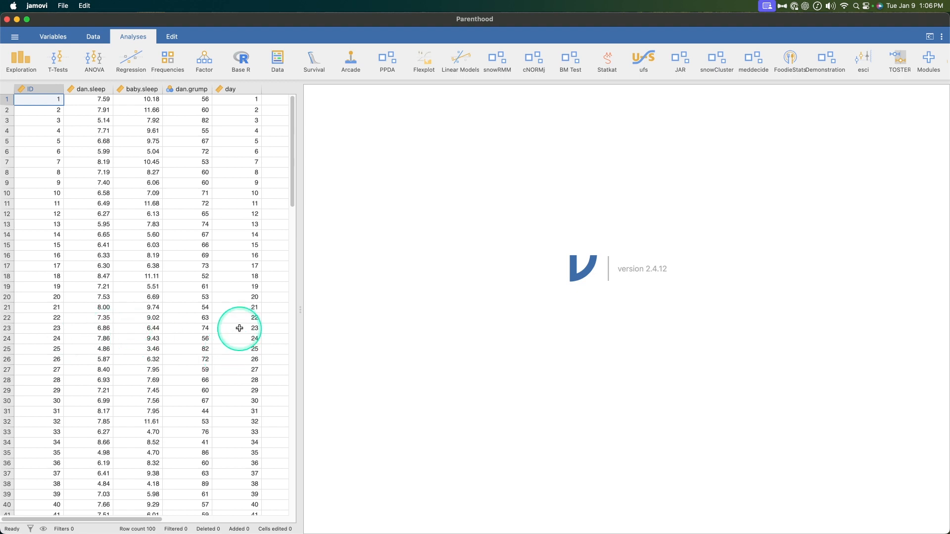
mouse_move(850, 80)
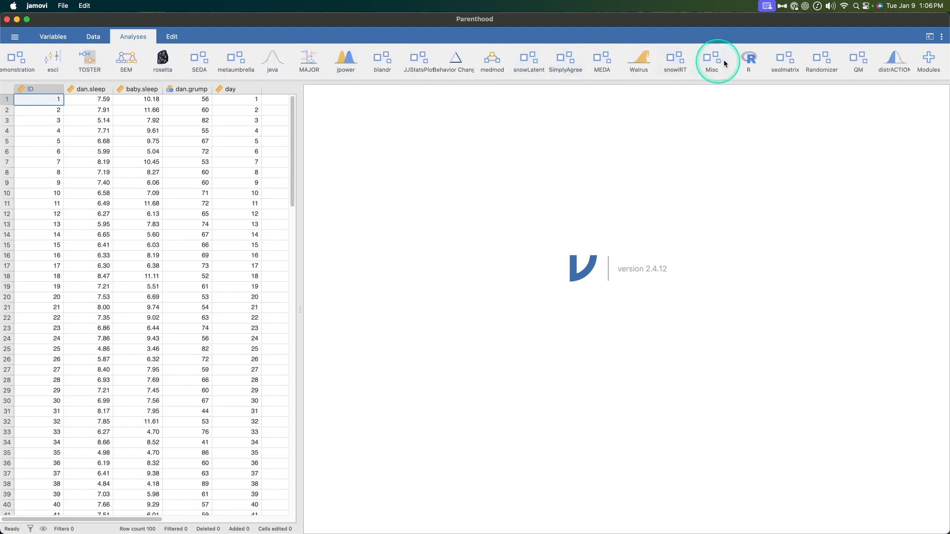
mouse_move(272, 60)
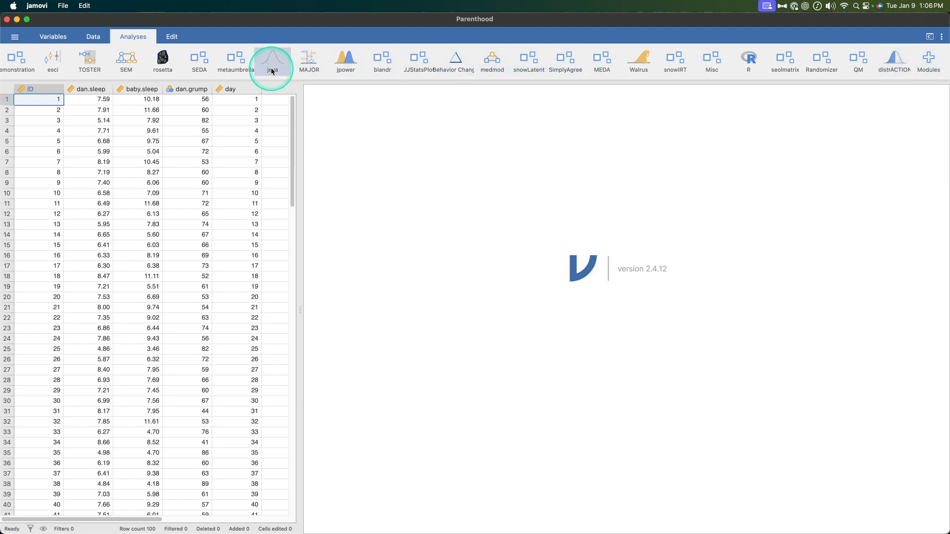
left_click(929, 61)
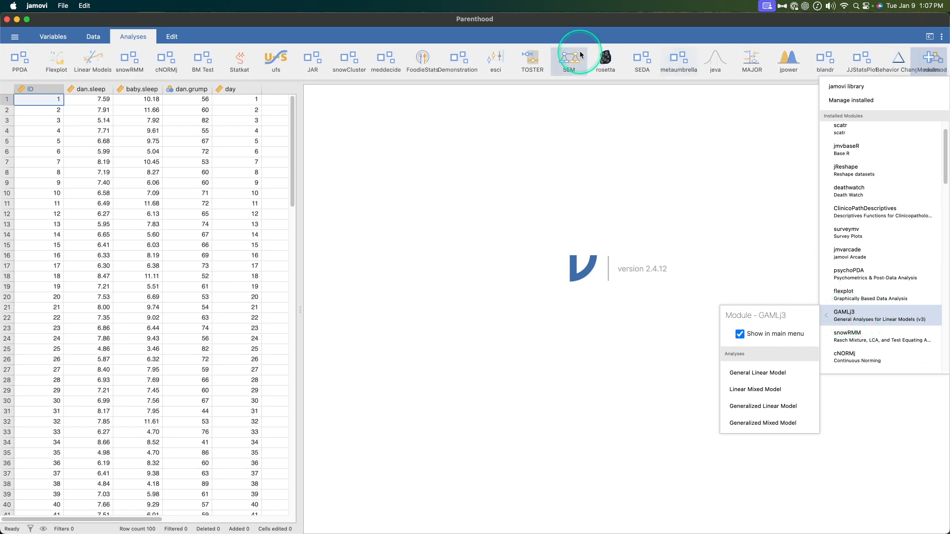
Start a General Linear Model analysis from GAMLj3 under Linear Models.
left_click(260, 62)
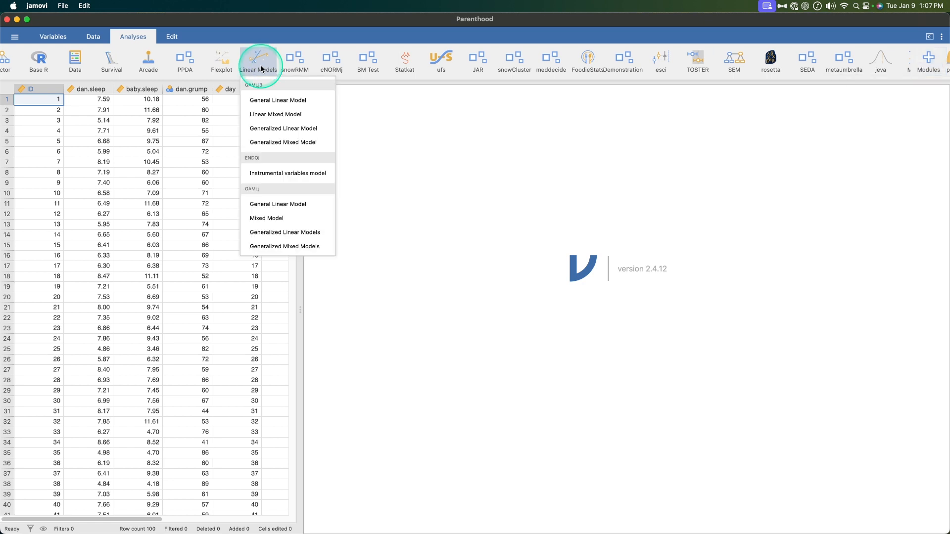
mouse_move(328, 245)
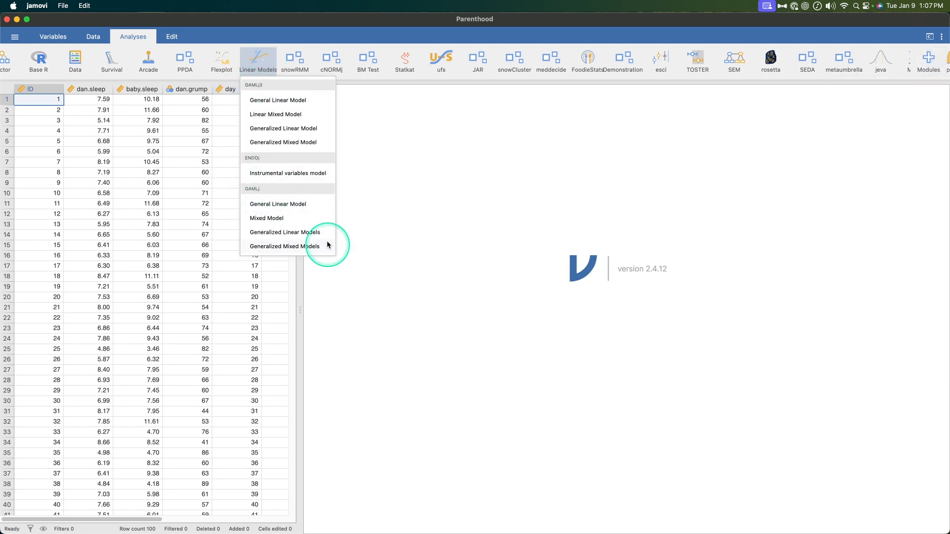
mouse_move(282, 101)
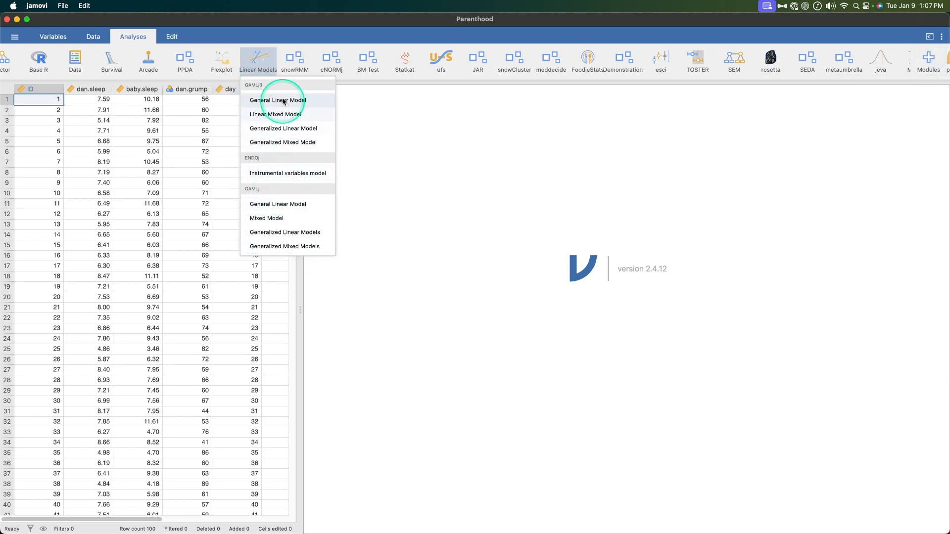
mouse_move(322, 204)
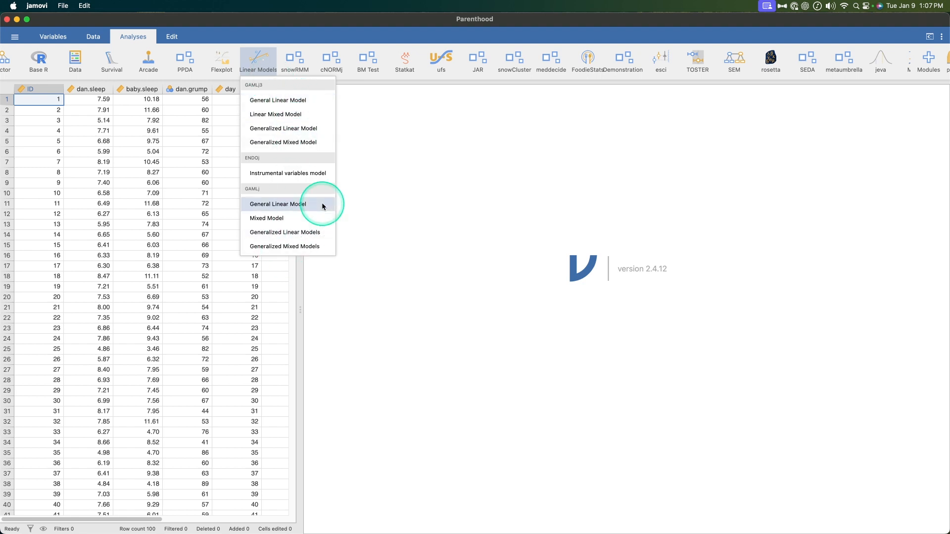
mouse_move(298, 128)
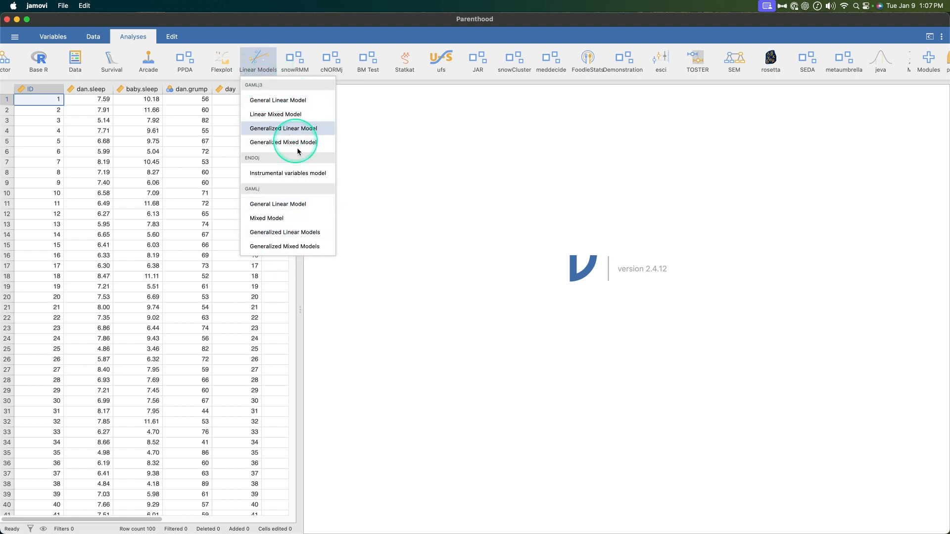
mouse_move(303, 204)
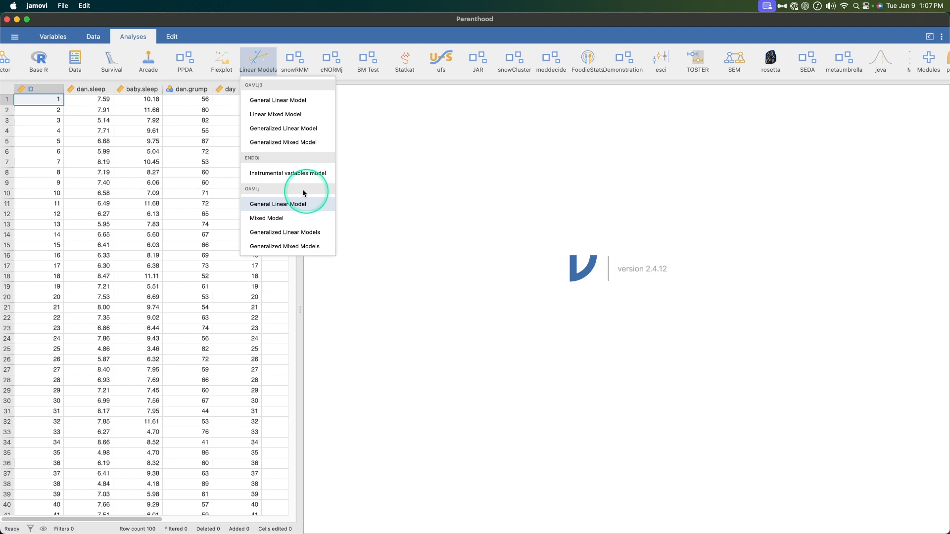
mouse_move(277, 232)
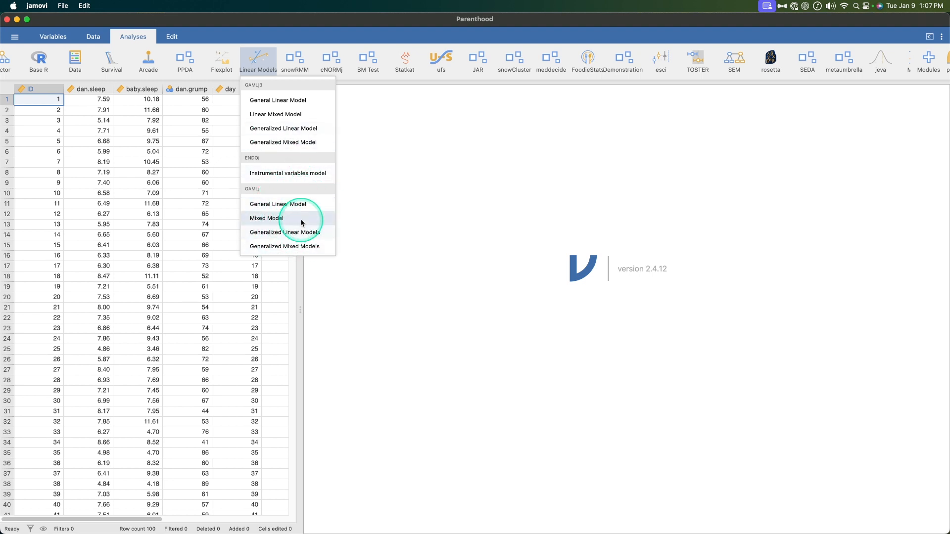
mouse_move(279, 151)
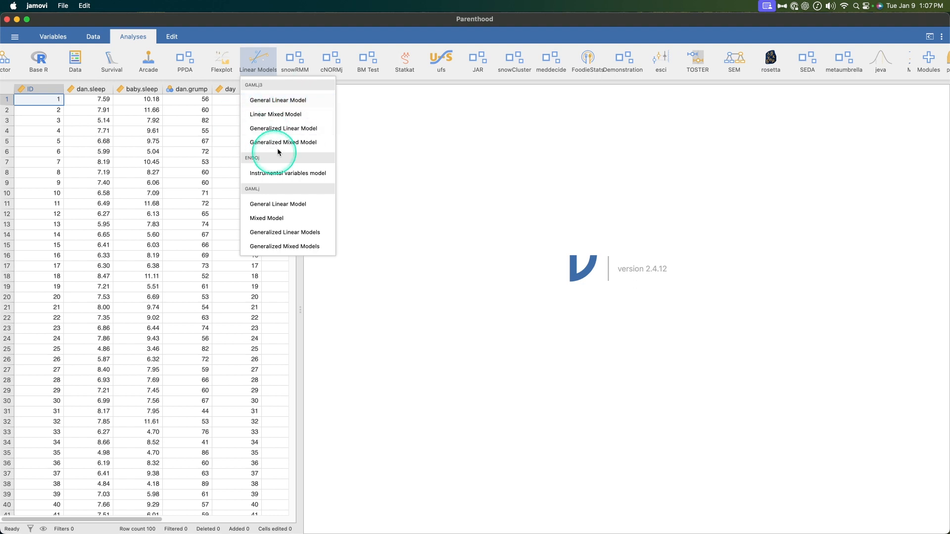
mouse_move(290, 142)
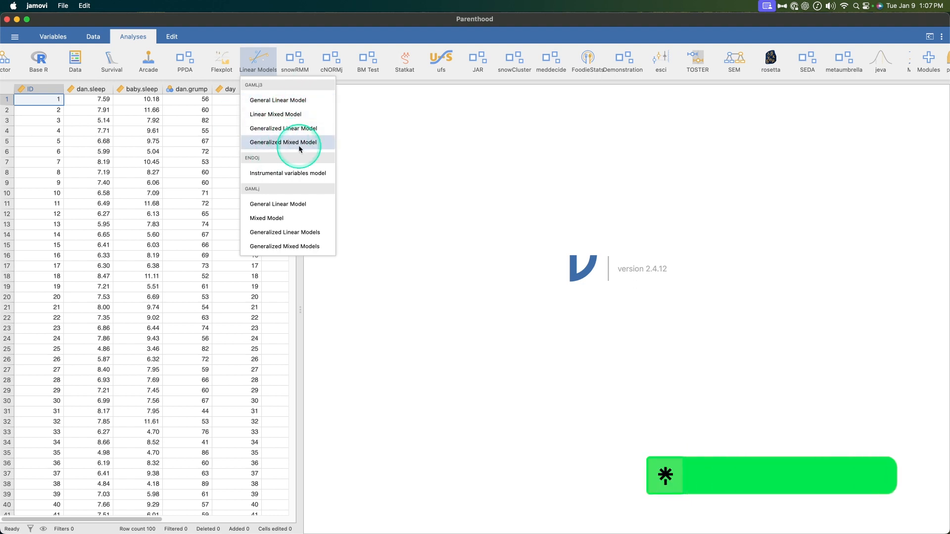
mouse_move(278, 100)
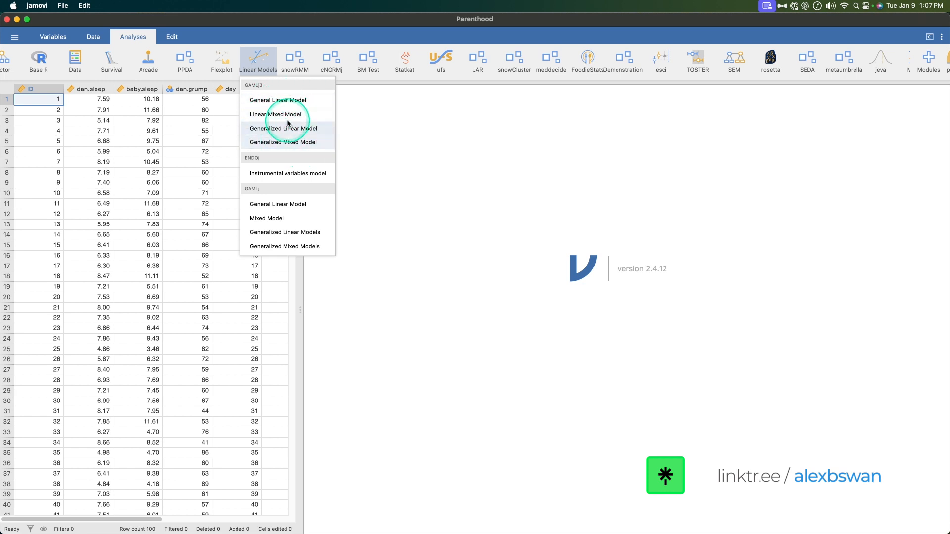
left_click(279, 114)
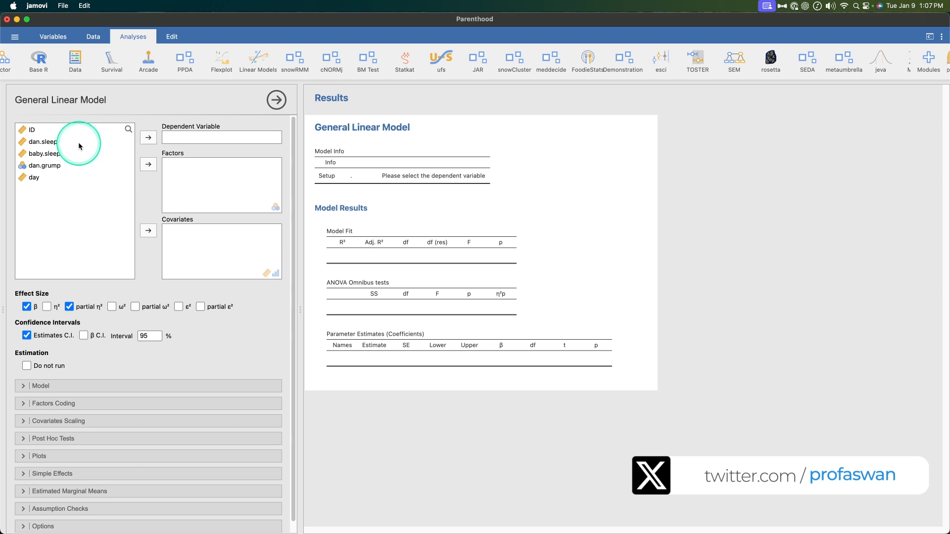
Make dan.sleep the dependent variable and add dan.grump as a factor.
left_click(44, 154)
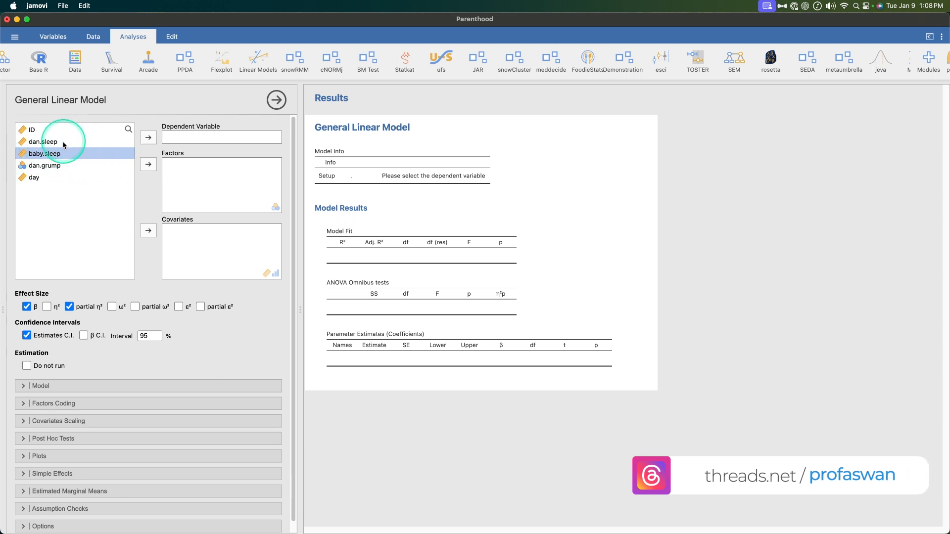
left_click(147, 137)
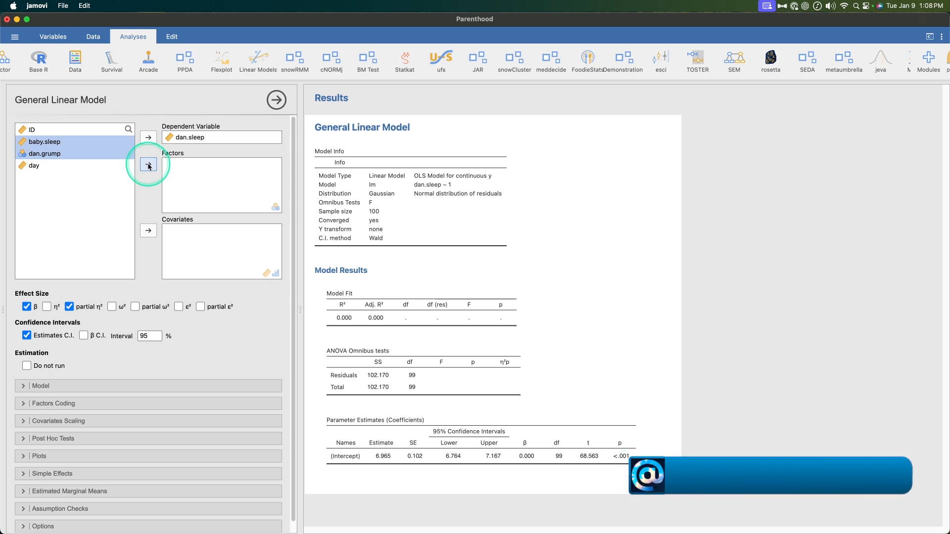
left_click(147, 163)
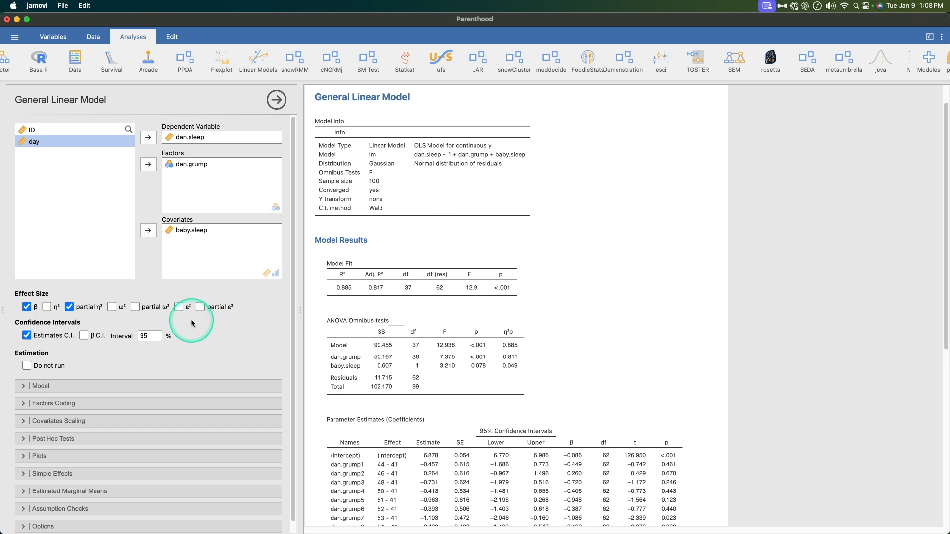
mouse_move(203, 287)
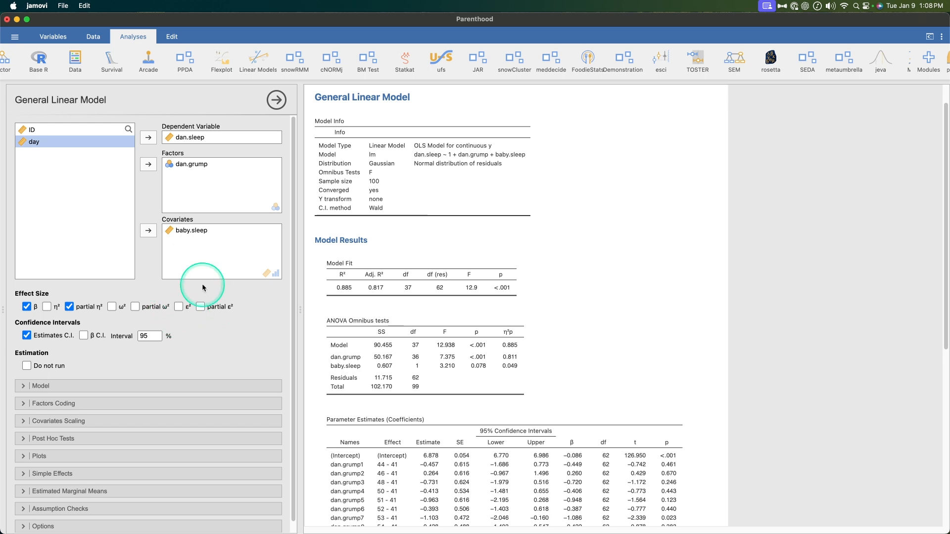
mouse_move(228, 313)
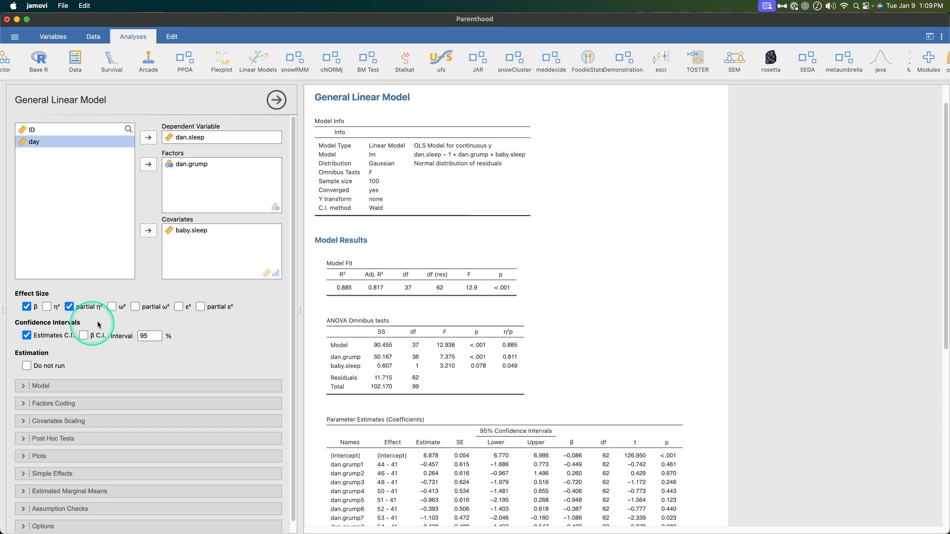
mouse_move(145, 314)
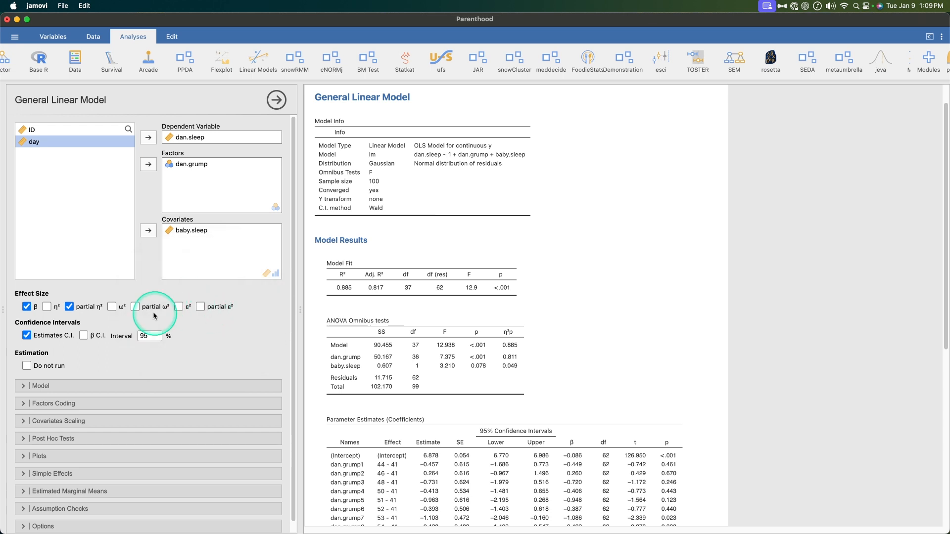
mouse_move(144, 317)
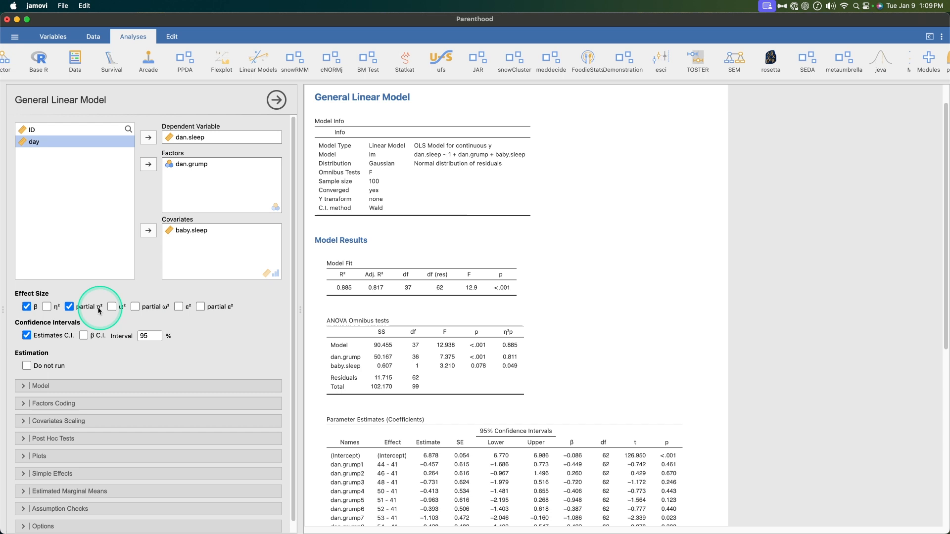
mouse_move(231, 315)
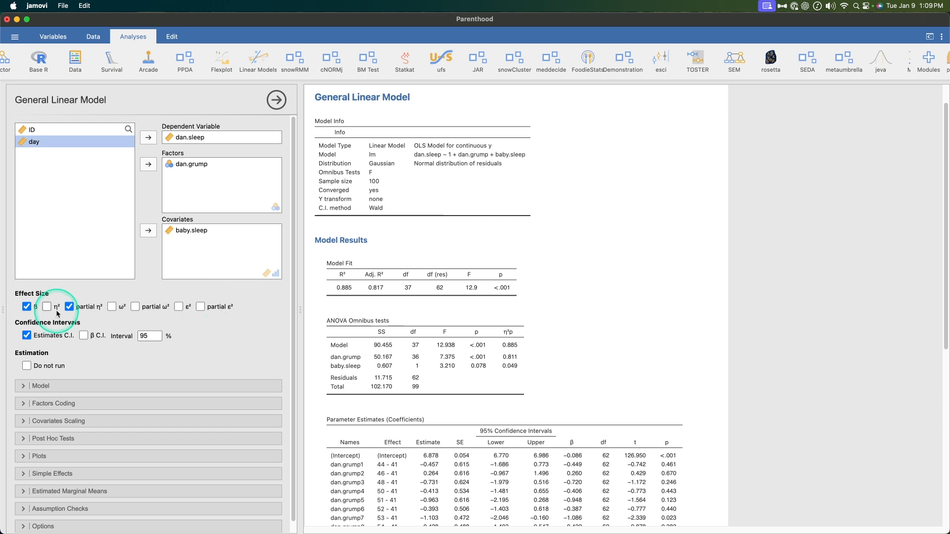
Add η² and ω² effect sizes to the ANOVA omnibus table and review the results.
left_click(47, 307)
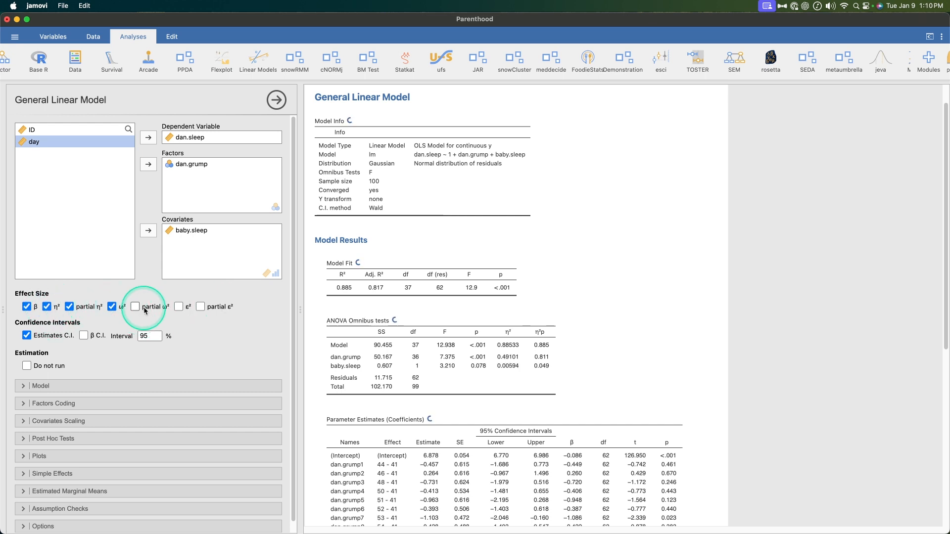
left_click(135, 307)
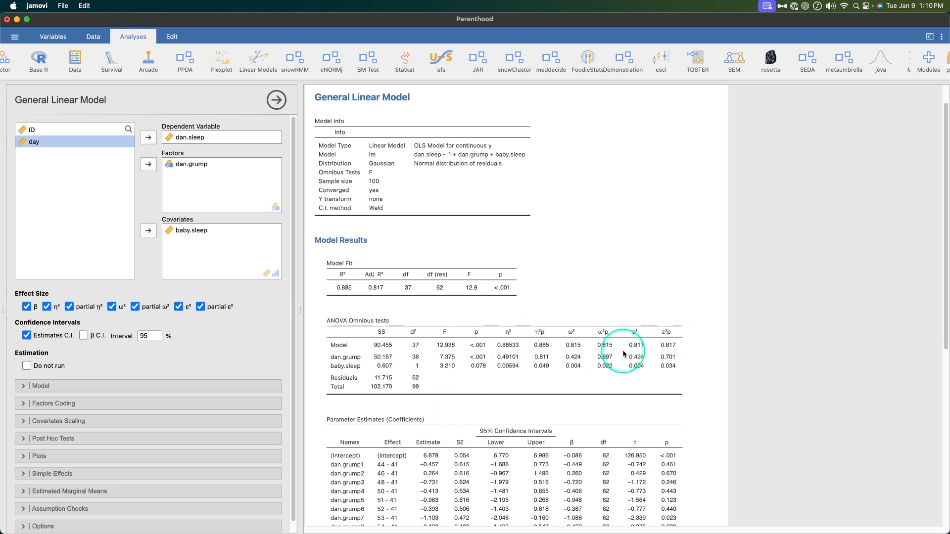
scroll("down", 3)
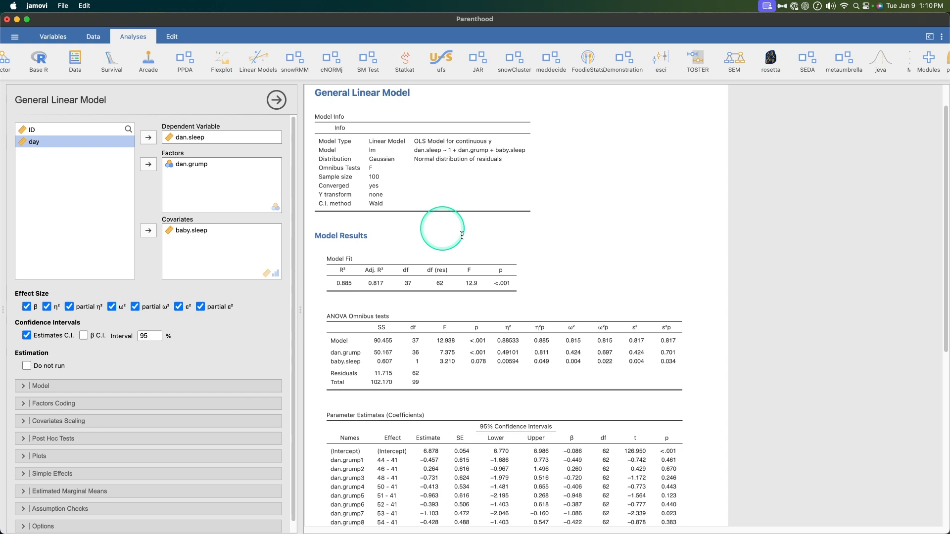
scroll("down", 3)
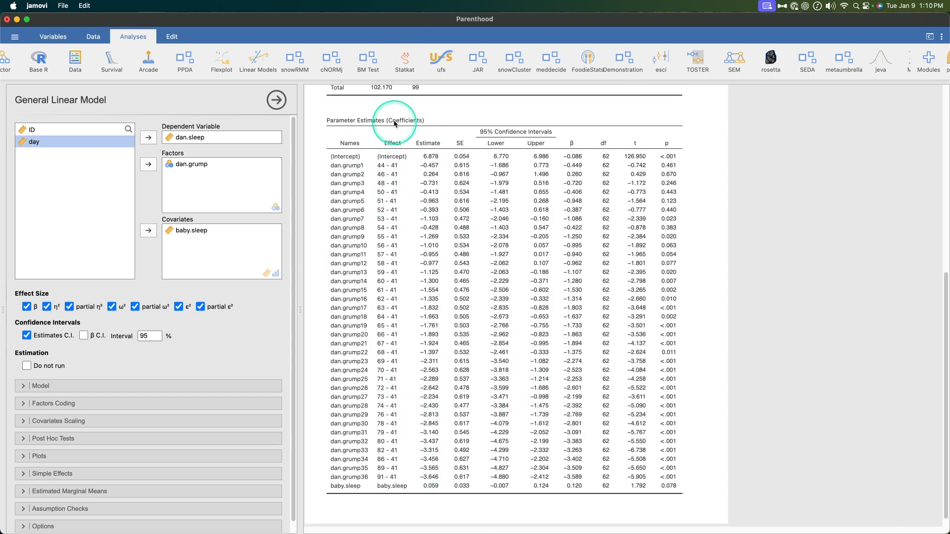
mouse_move(157, 287)
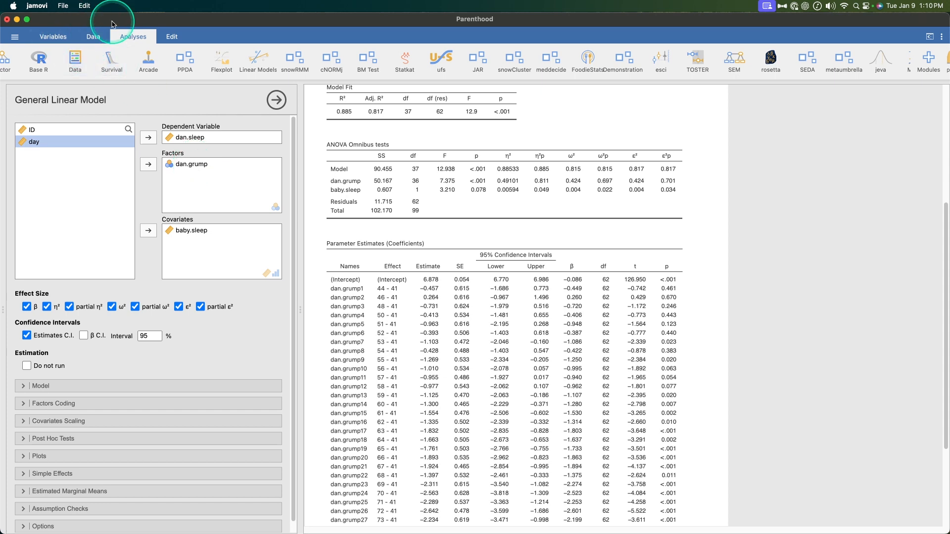
Change dan.grump's measure type from Nominal to Continuous in the Data setup.
left_click(93, 37)
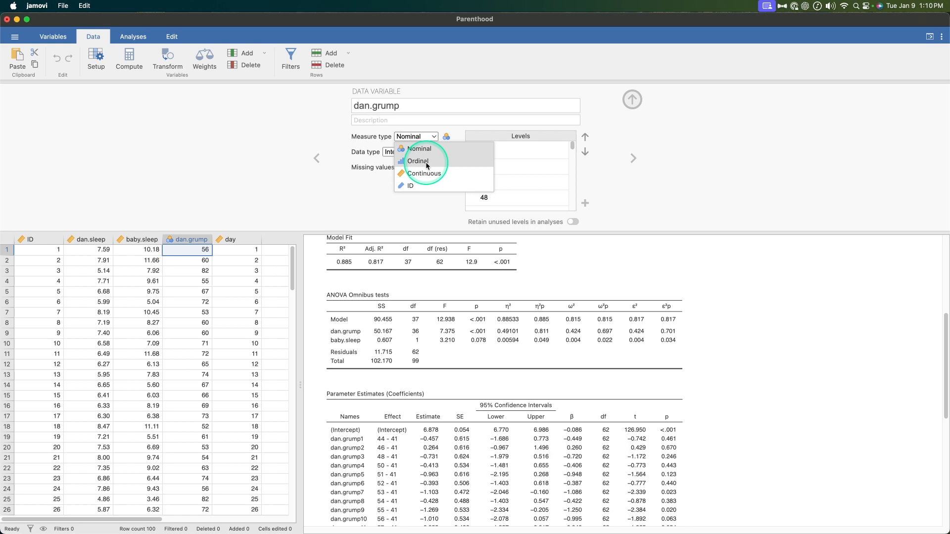
left_click(425, 173)
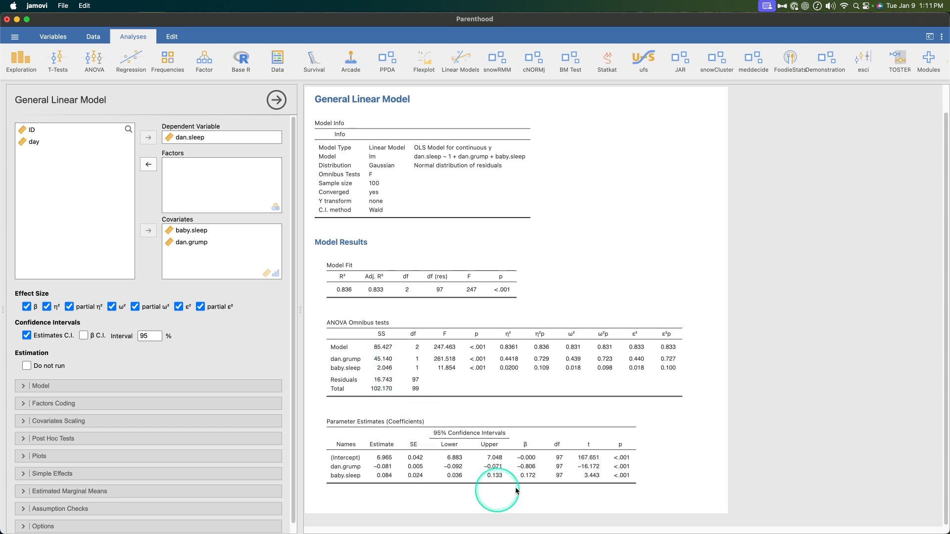
mouse_move(221, 255)
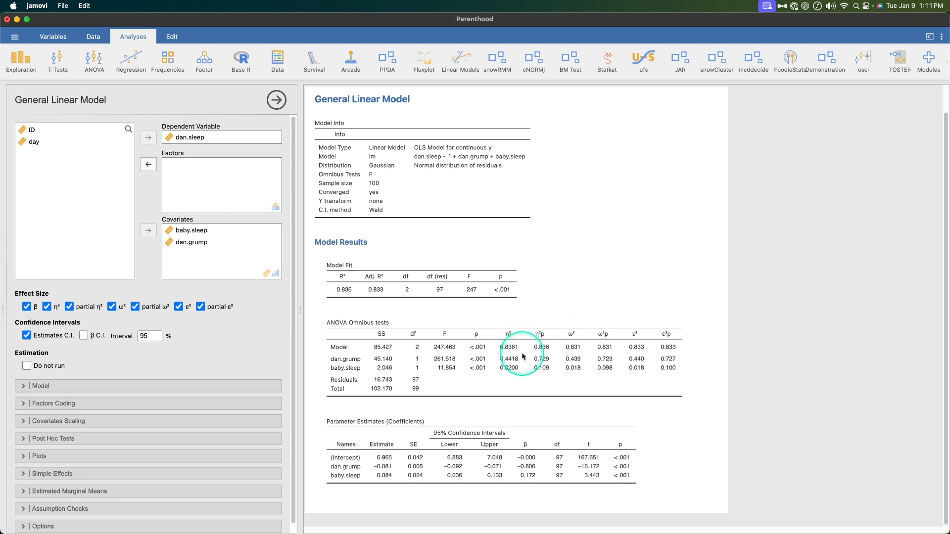
mouse_move(644, 345)
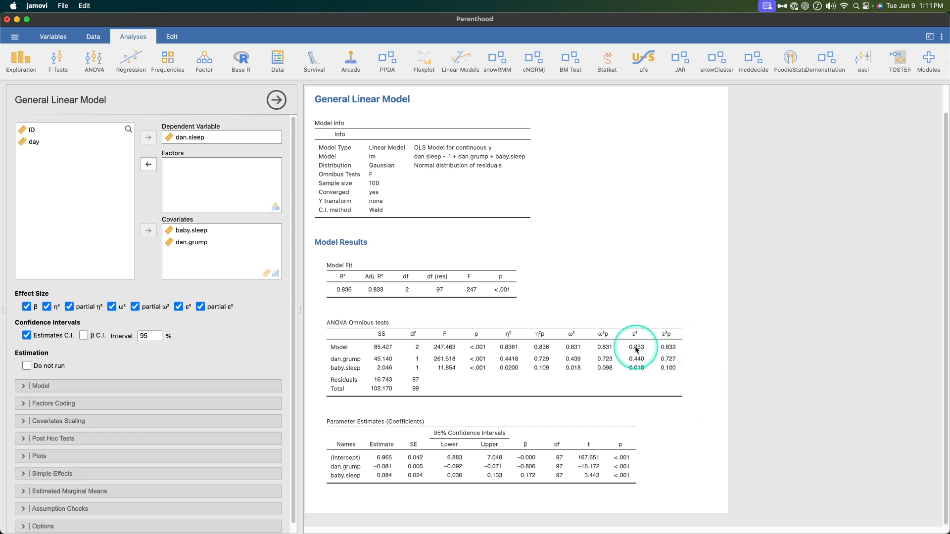
mouse_move(673, 350)
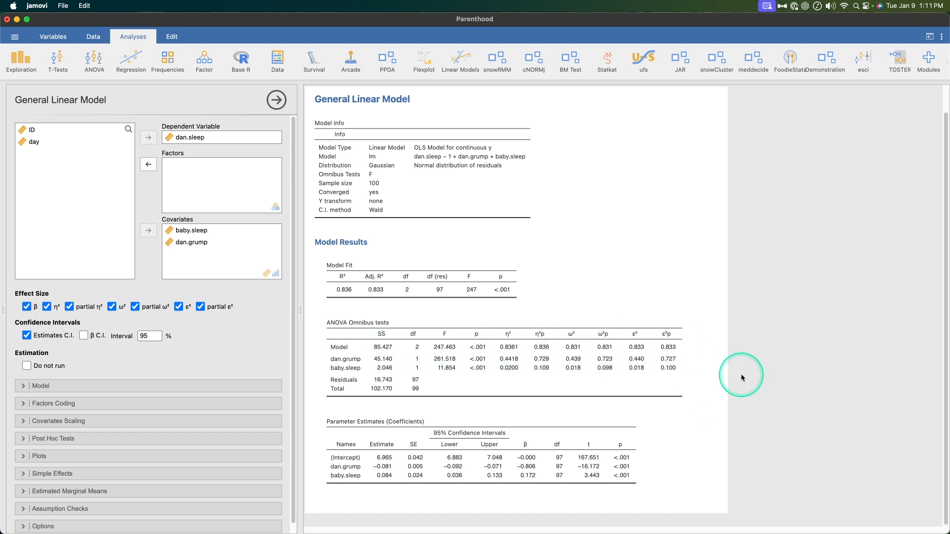
mouse_move(484, 373)
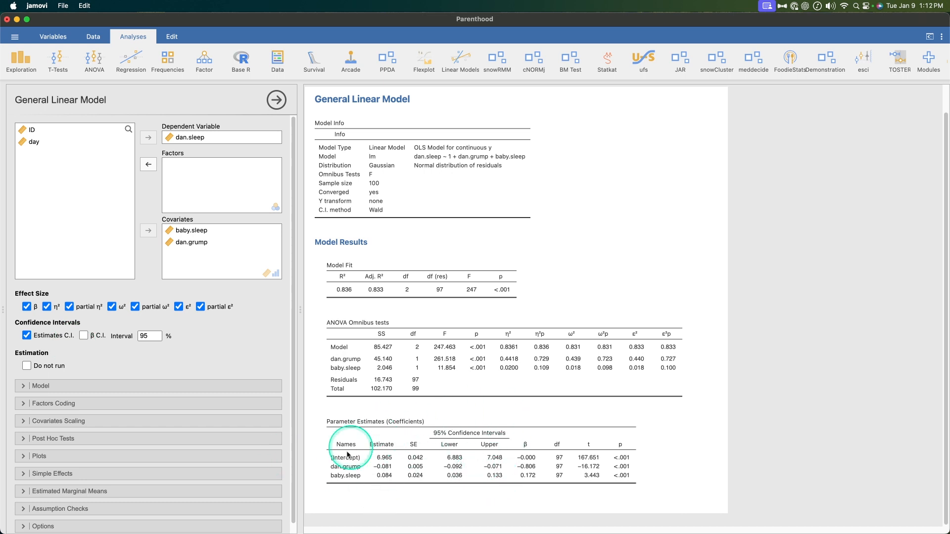
mouse_move(84, 335)
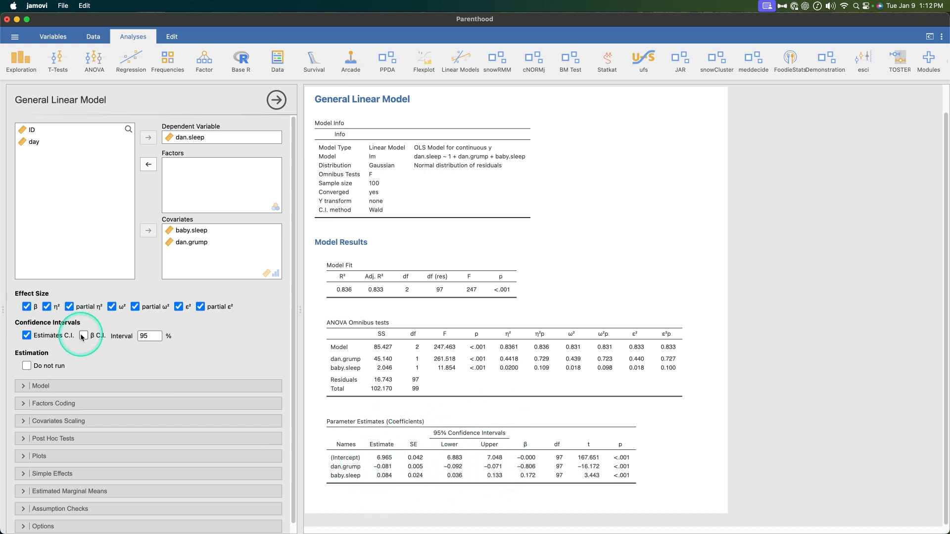
Add 95% confidence intervals for standardized β, toggling Do not run off and on.
left_click(83, 335)
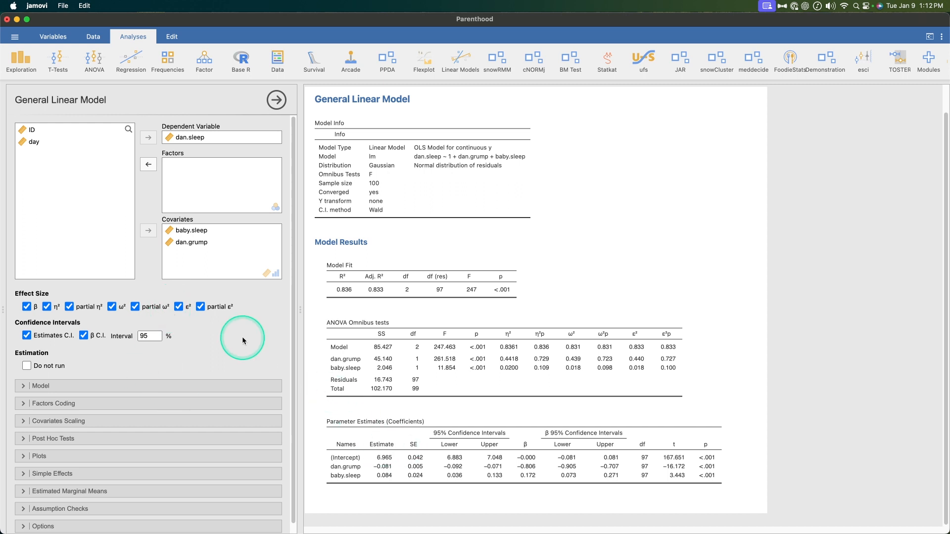
left_click(27, 365)
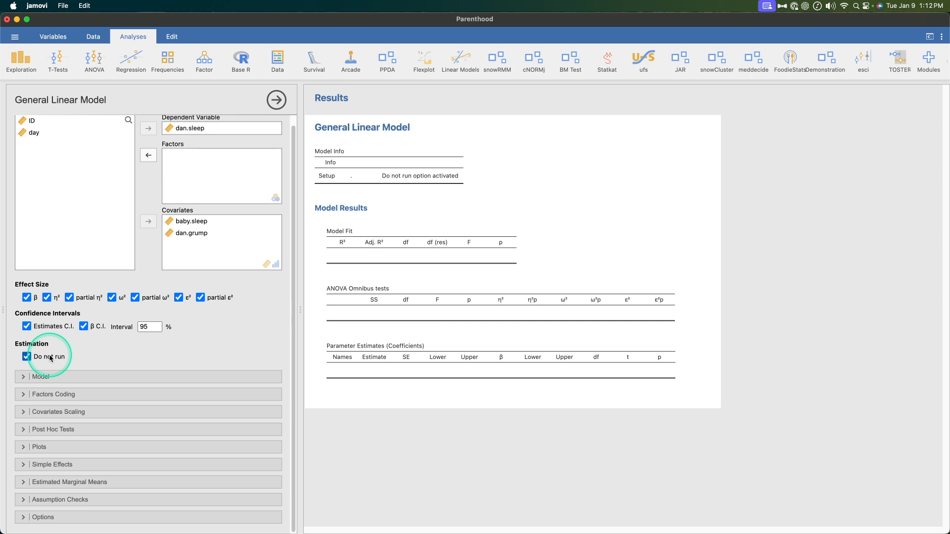
left_click(26, 356)
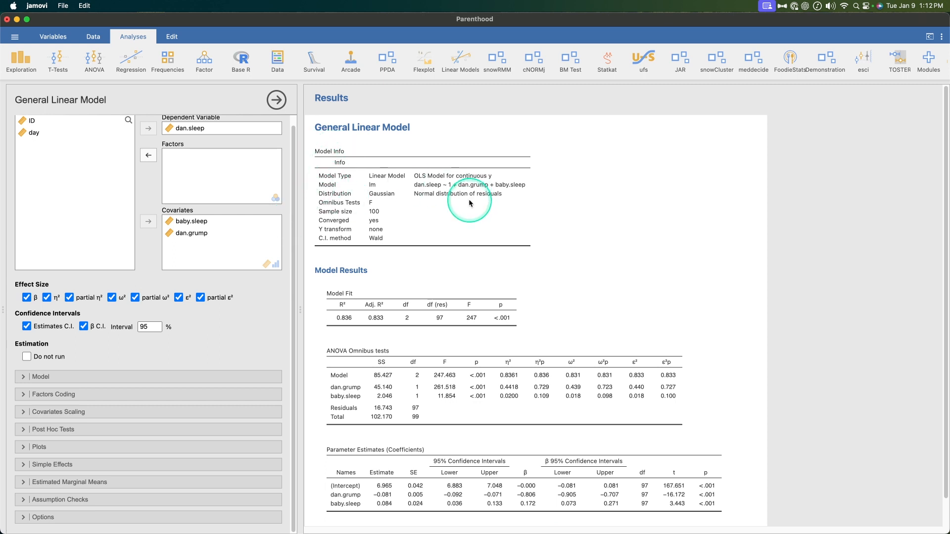
mouse_move(473, 209)
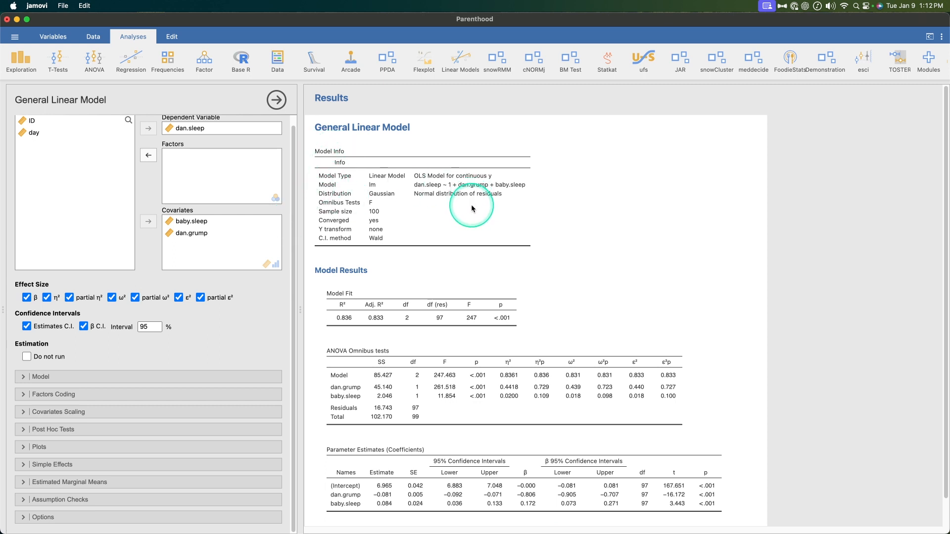
left_click(131, 61)
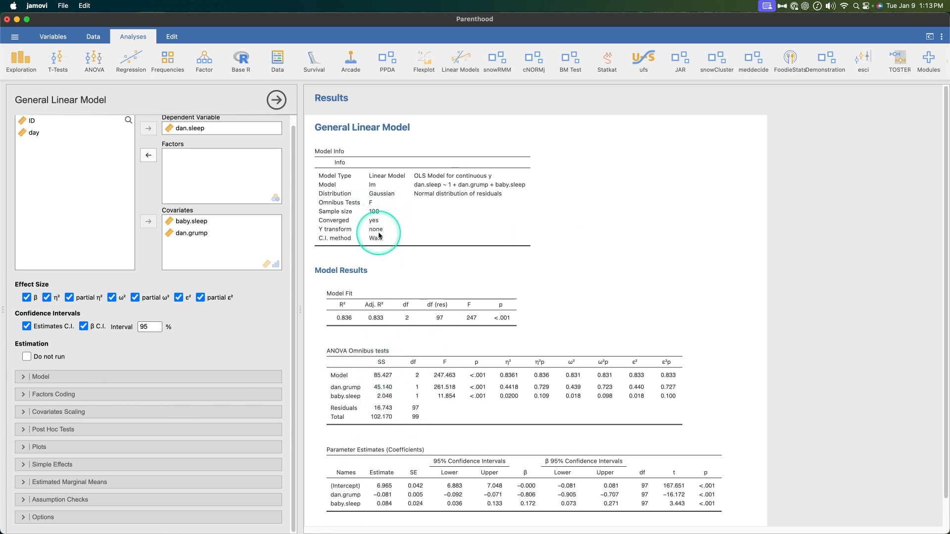
mouse_move(392, 245)
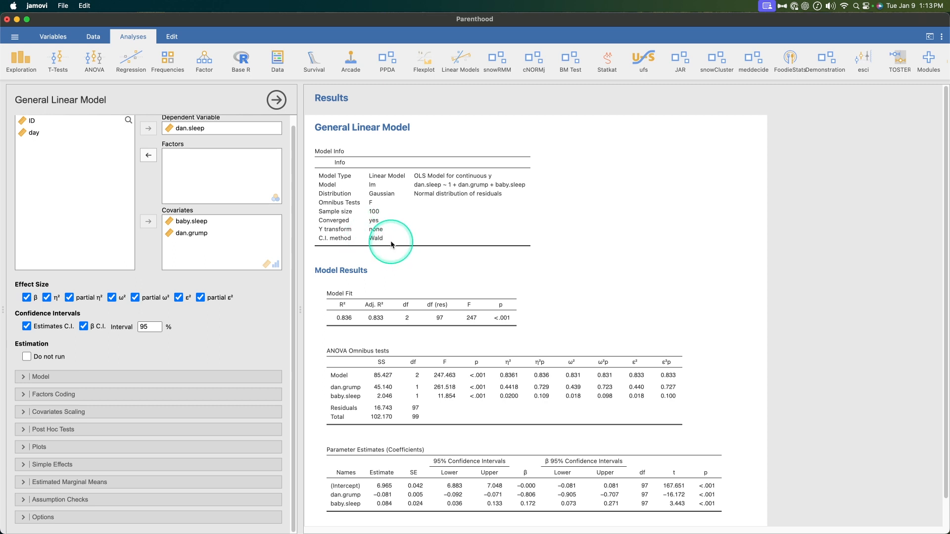
left_click(83, 325)
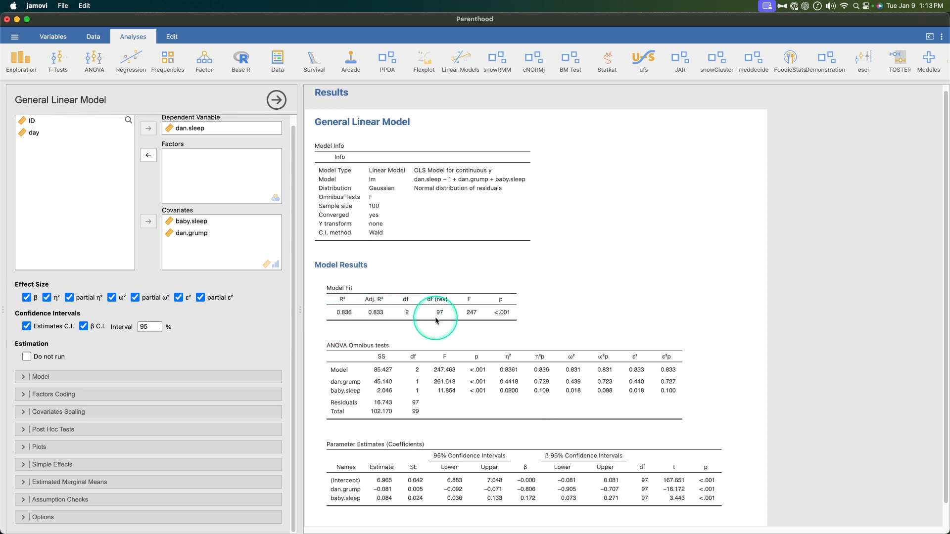
mouse_move(410, 312)
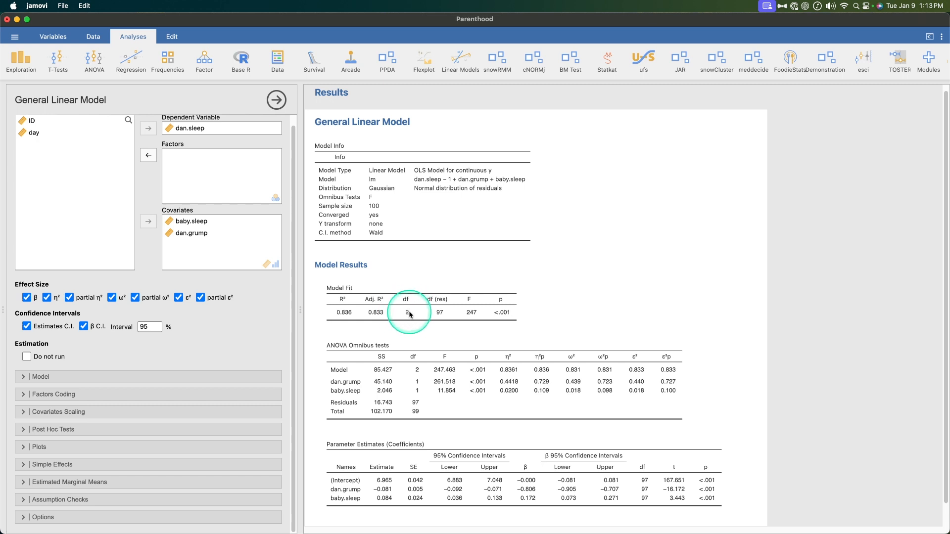
mouse_move(425, 324)
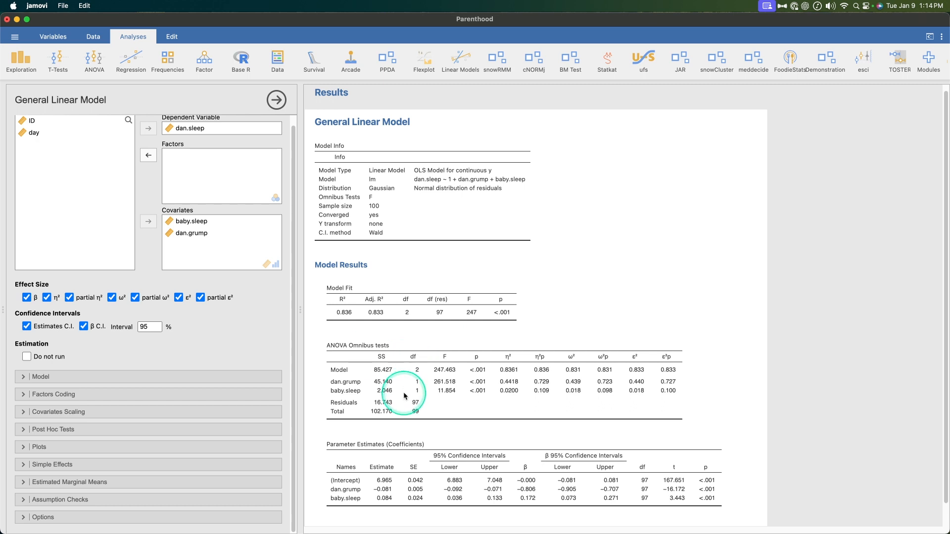
mouse_move(570, 371)
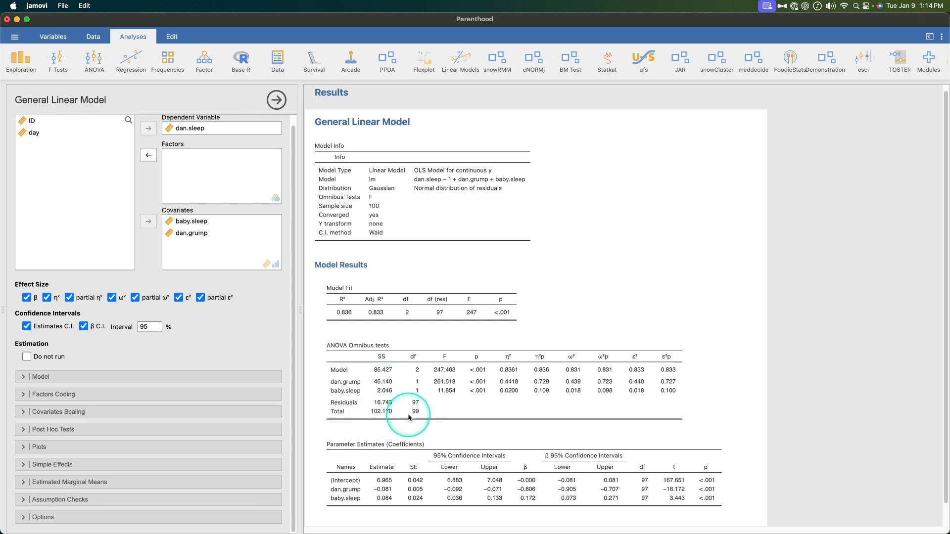
mouse_move(634, 332)
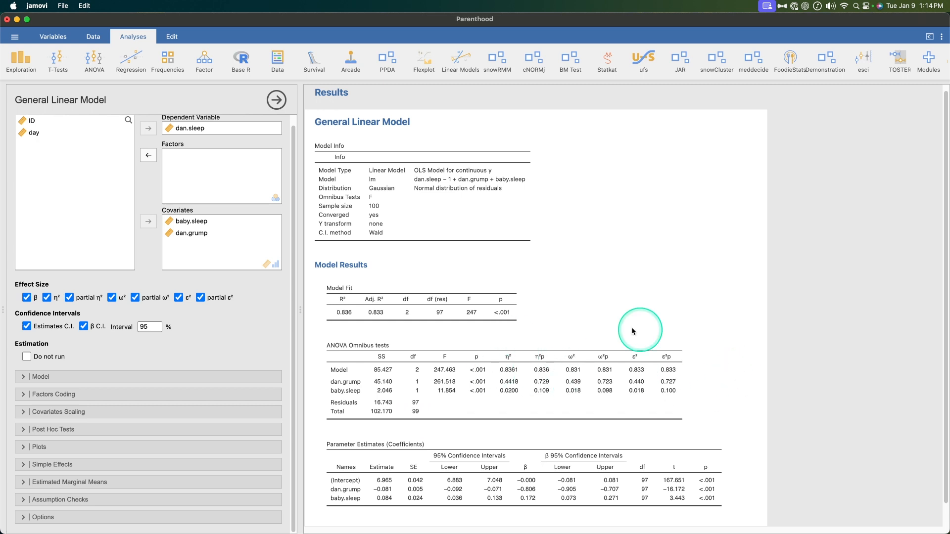
mouse_move(356, 397)
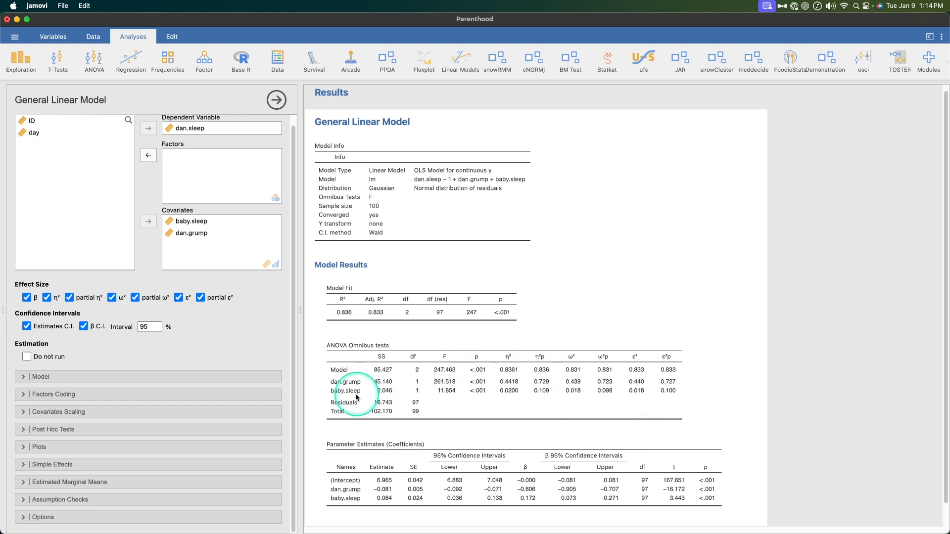
mouse_move(674, 404)
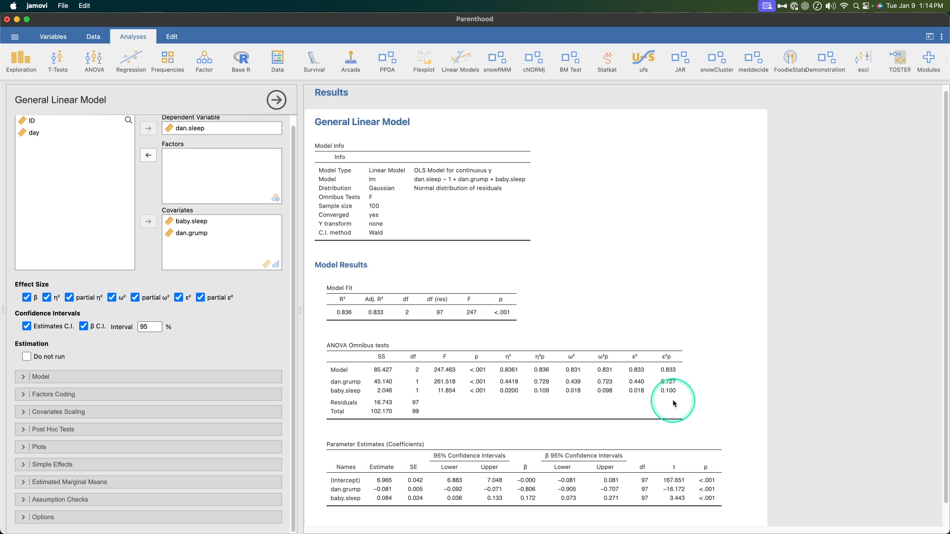
mouse_move(625, 403)
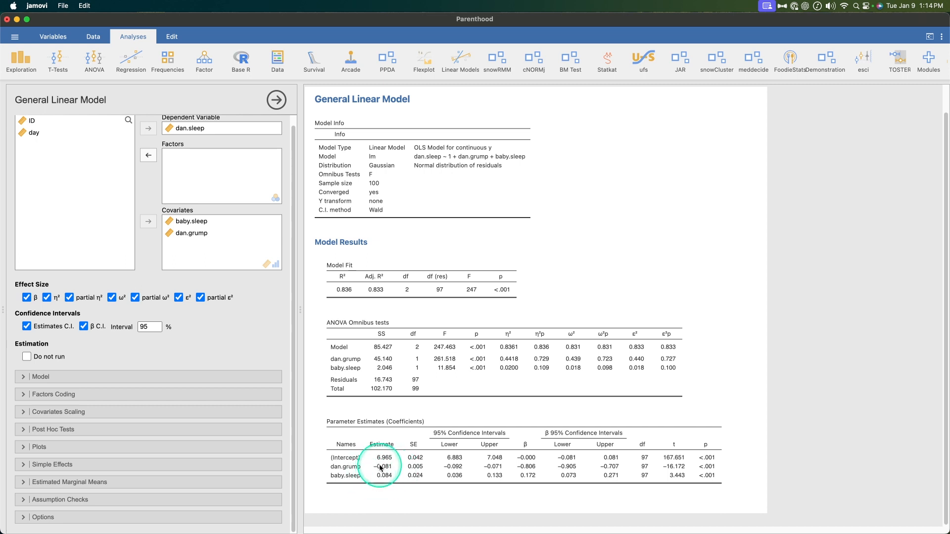
mouse_move(523, 457)
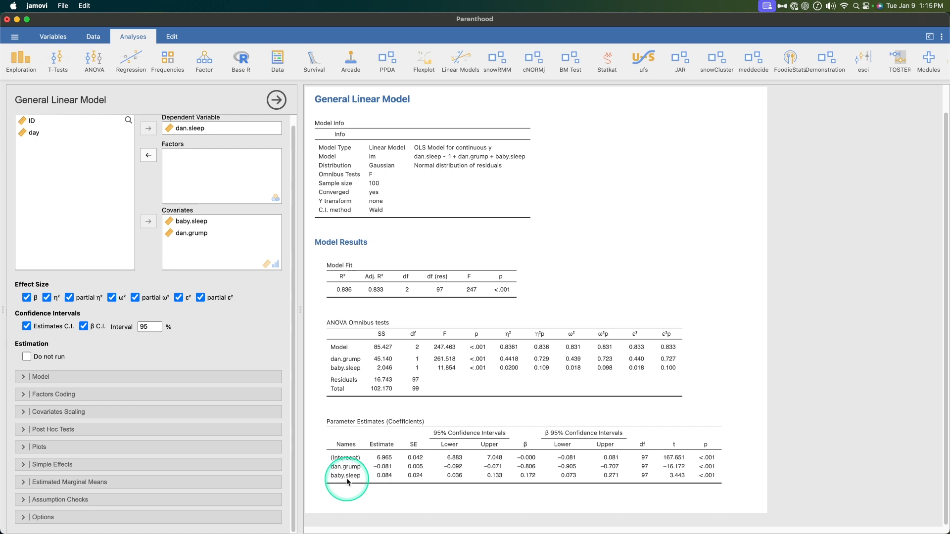
mouse_move(530, 466)
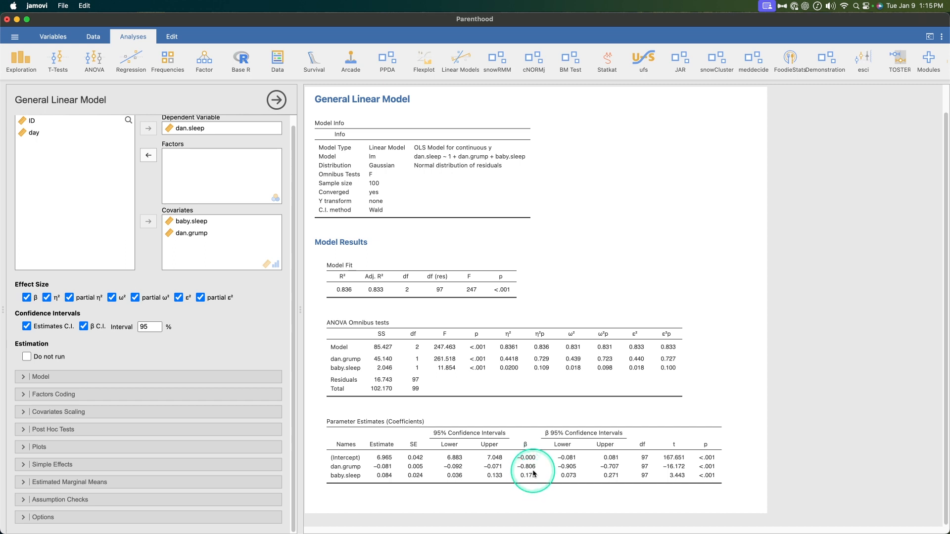
mouse_move(637, 484)
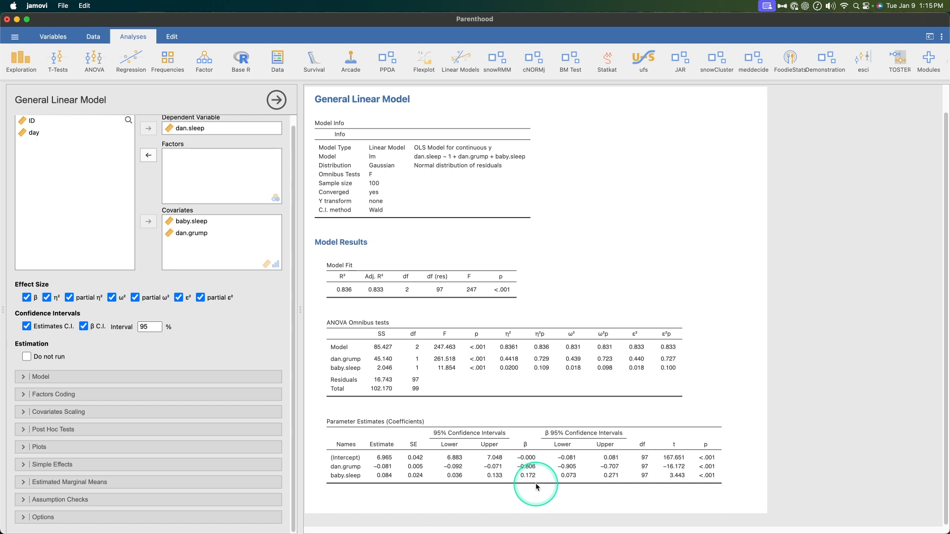
mouse_move(172, 239)
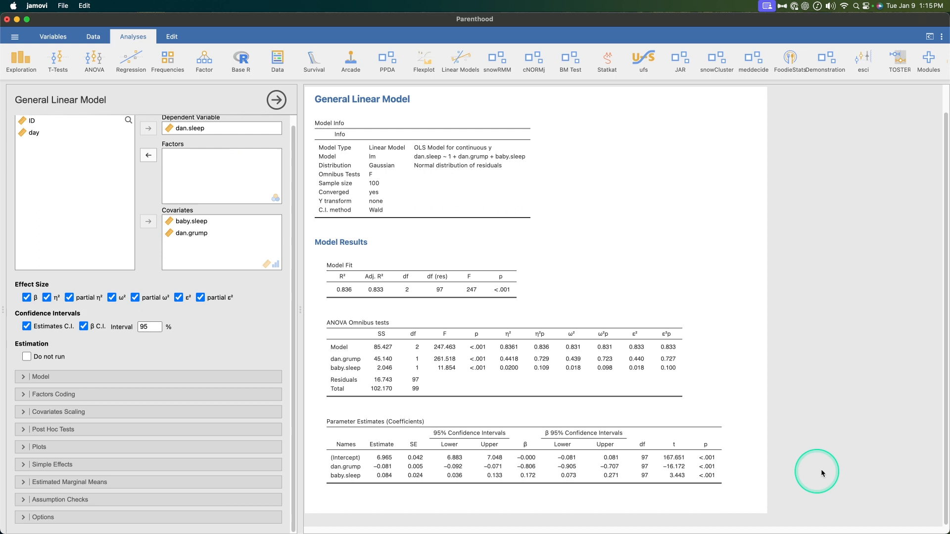
mouse_move(308, 396)
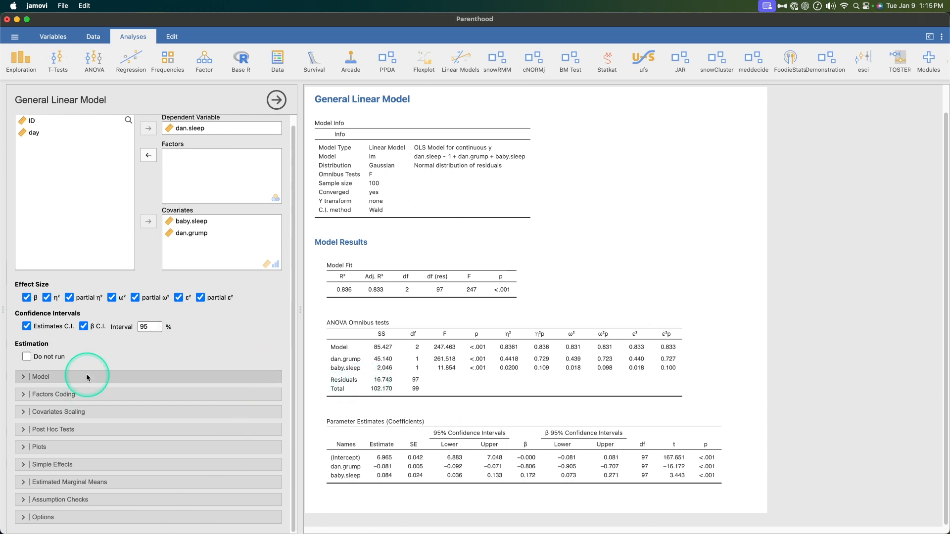
scroll("down", 3)
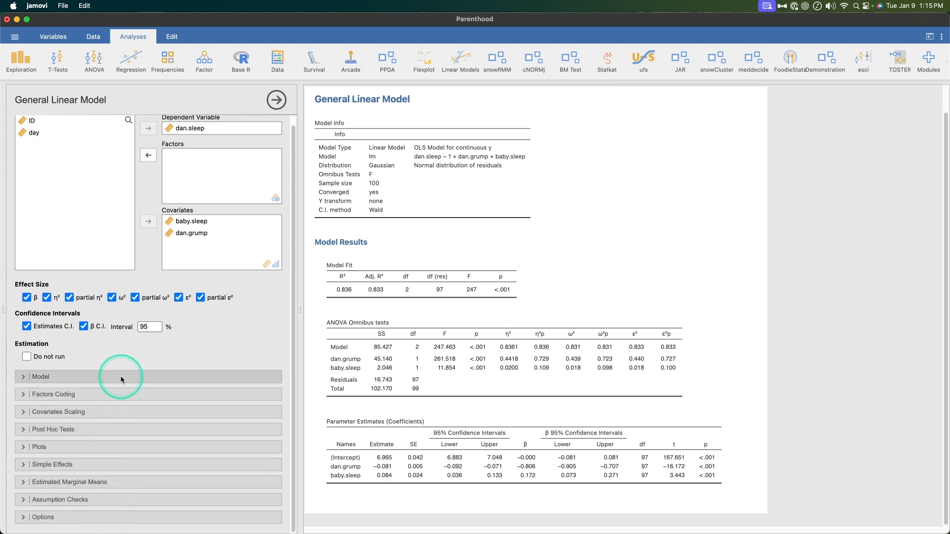
Switch the omnibus test to LRT and back to the F-test in Model settings.
left_click(42, 376)
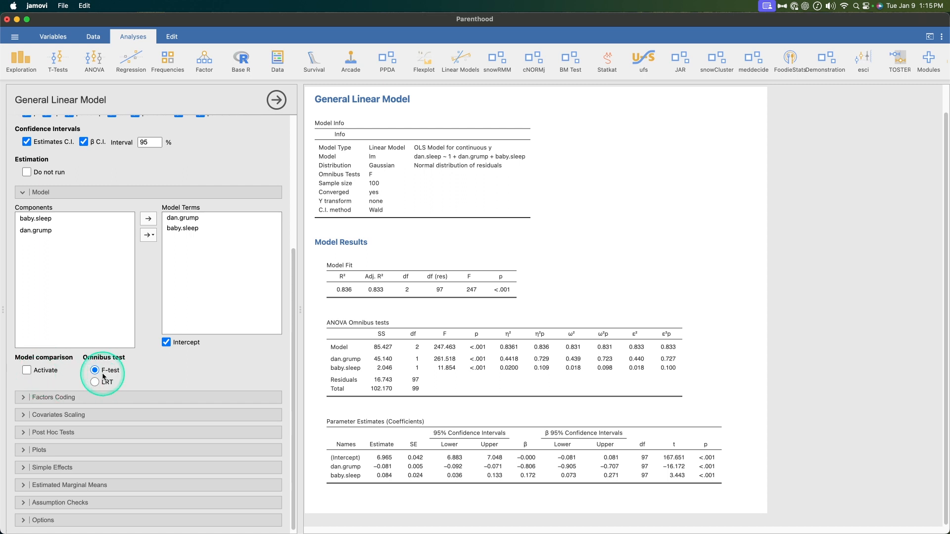
left_click(95, 382)
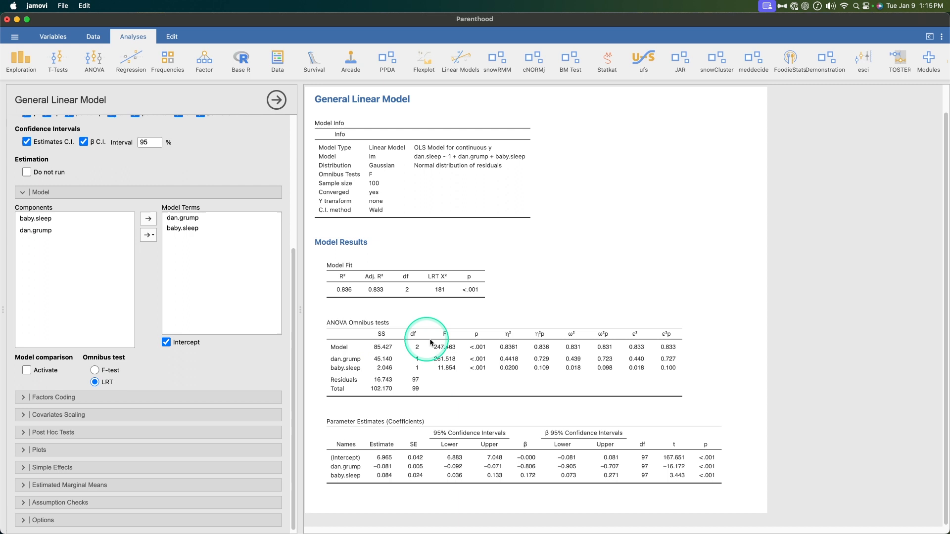
left_click(95, 370)
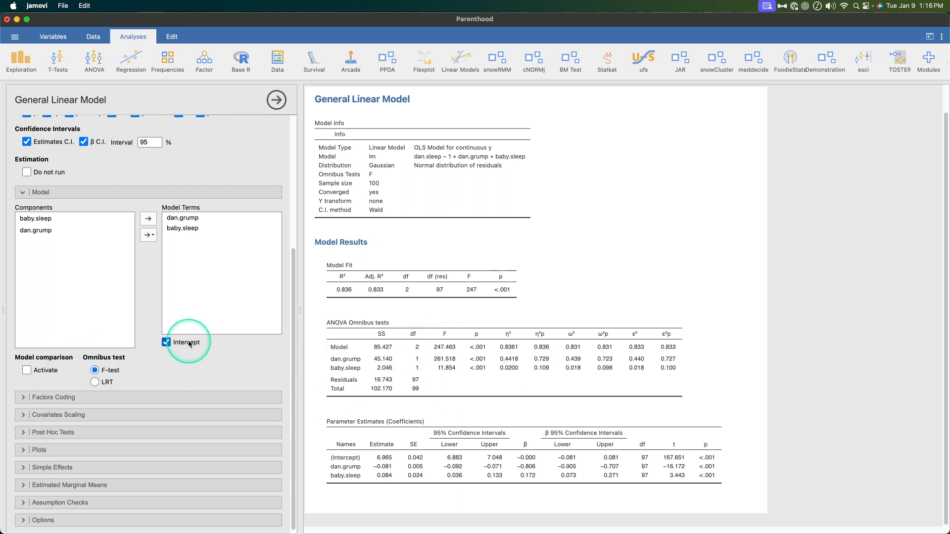
Drop and restore the model intercept twice, leaving it included.
left_click(167, 342)
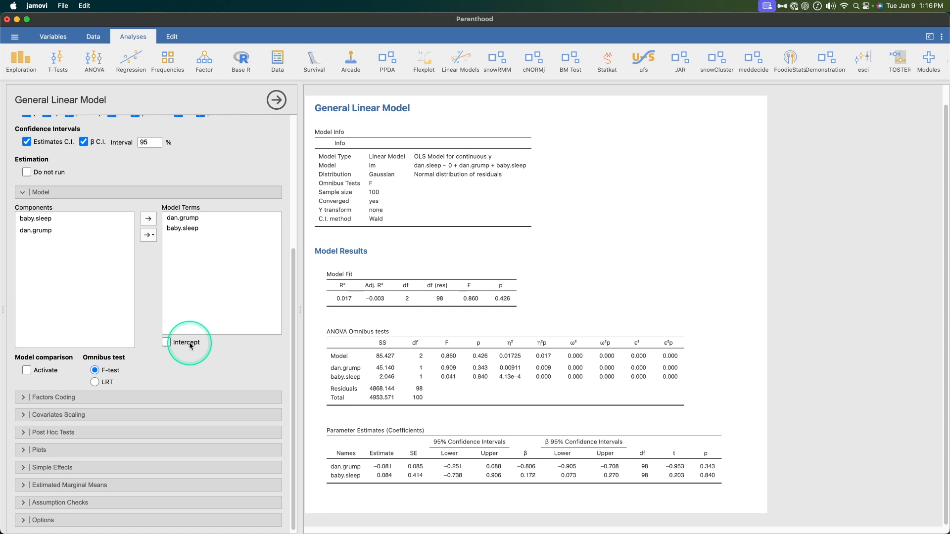
left_click(167, 343)
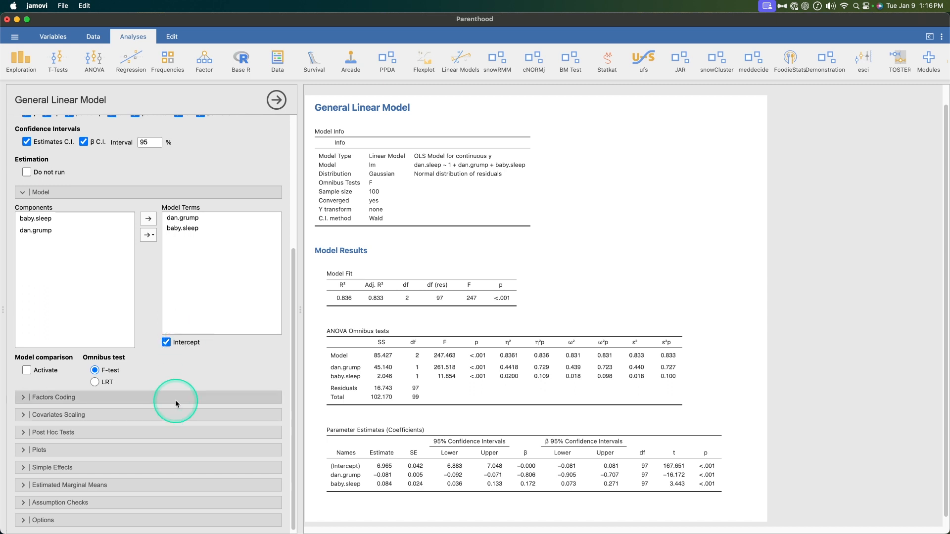
mouse_move(227, 411)
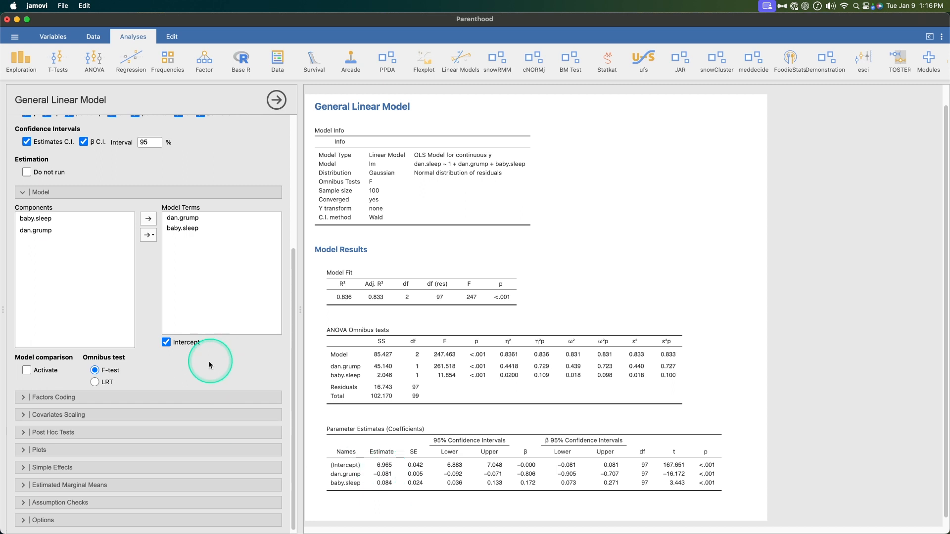
left_click(167, 342)
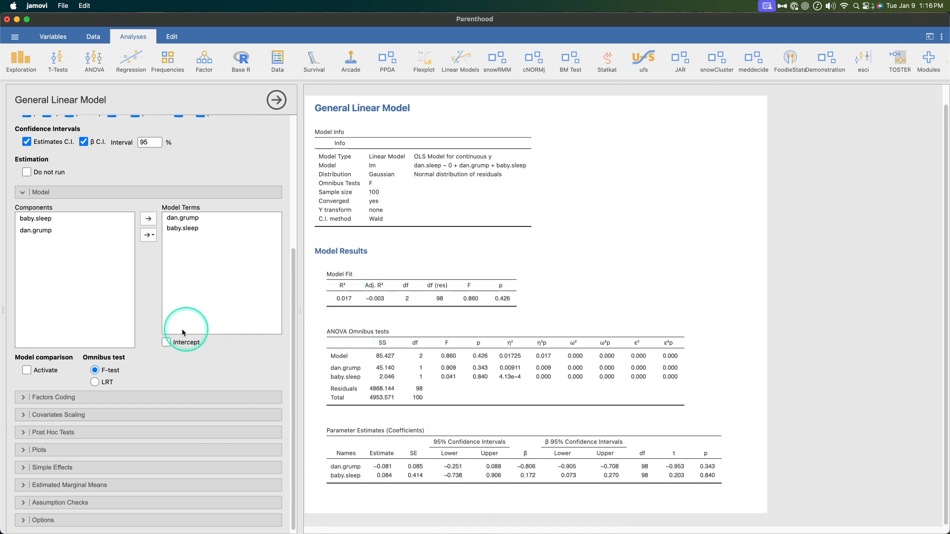
left_click(167, 342)
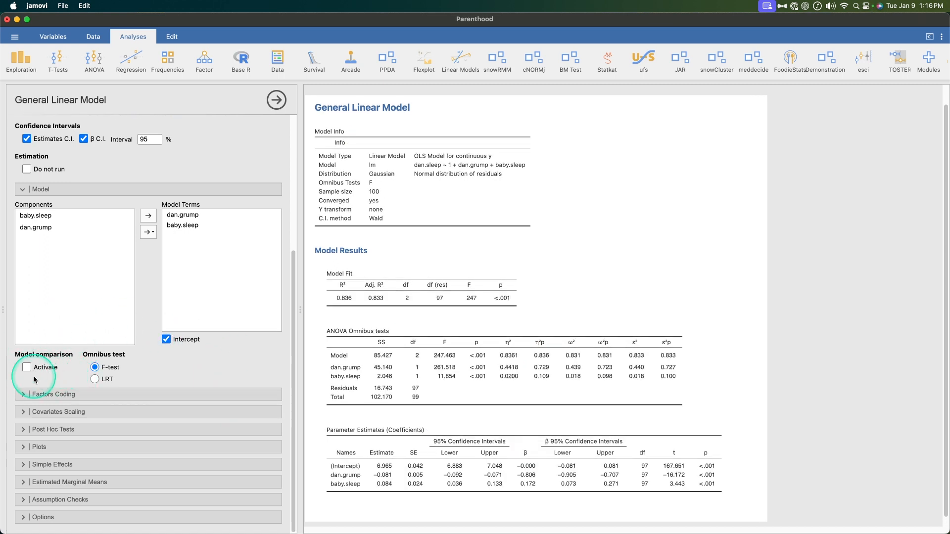
Collapse the Model section to reach Covariates Scaling.
left_click(27, 368)
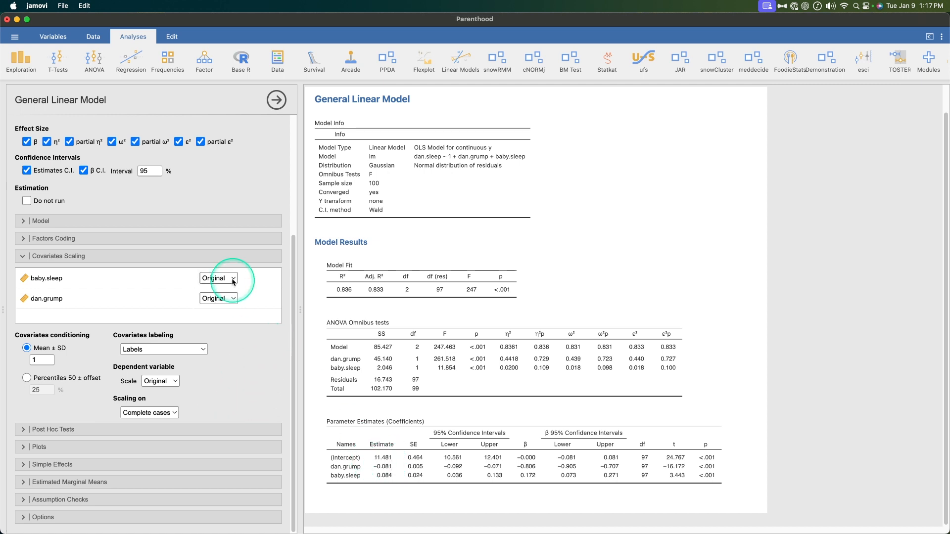
left_click(217, 278)
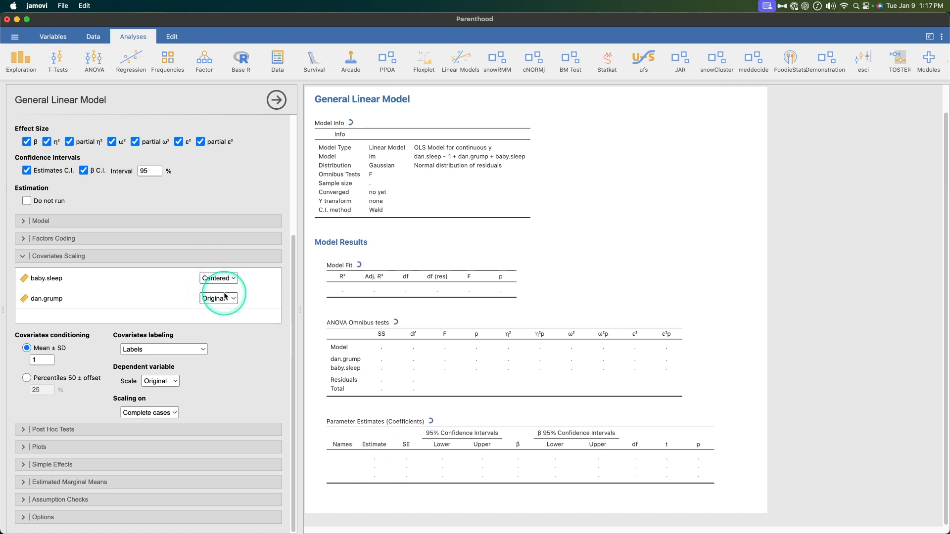
left_click(217, 298)
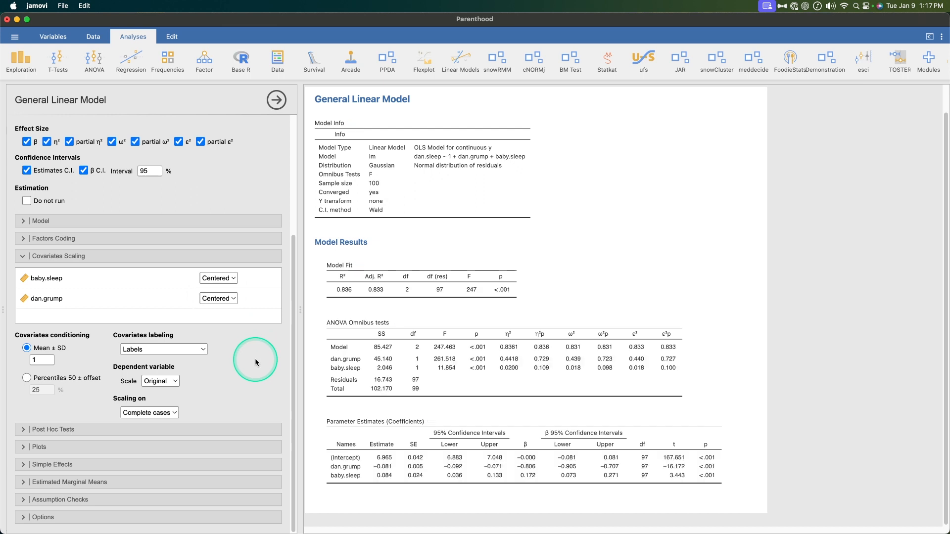
mouse_move(447, 417)
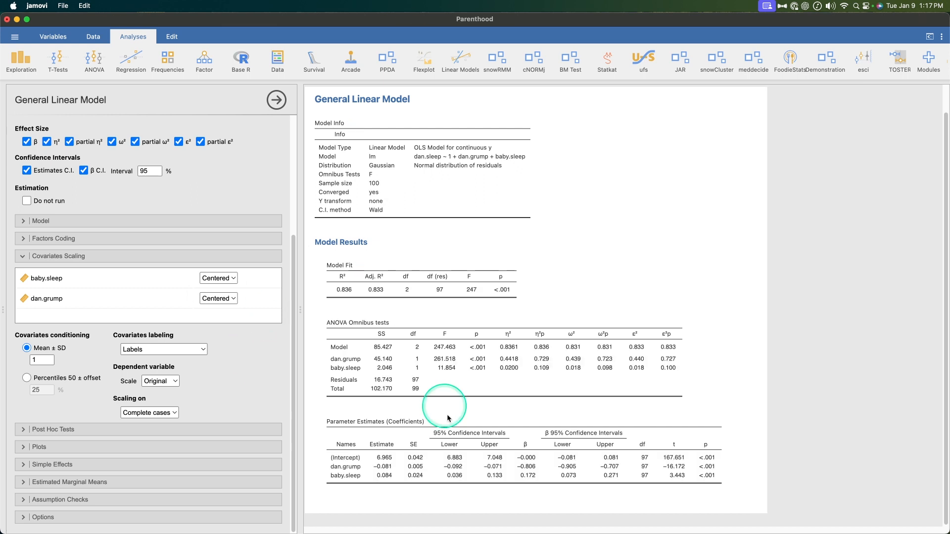
left_click(42, 360)
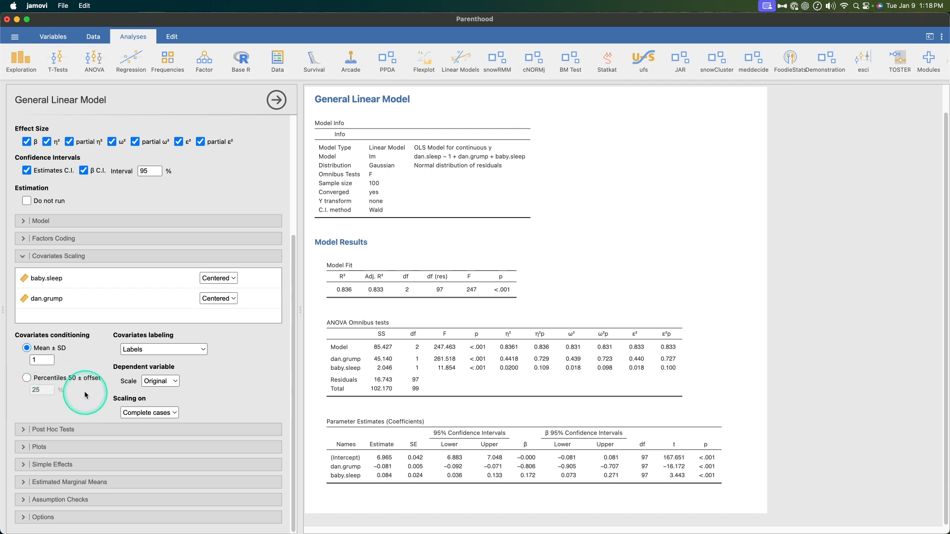
left_click(163, 350)
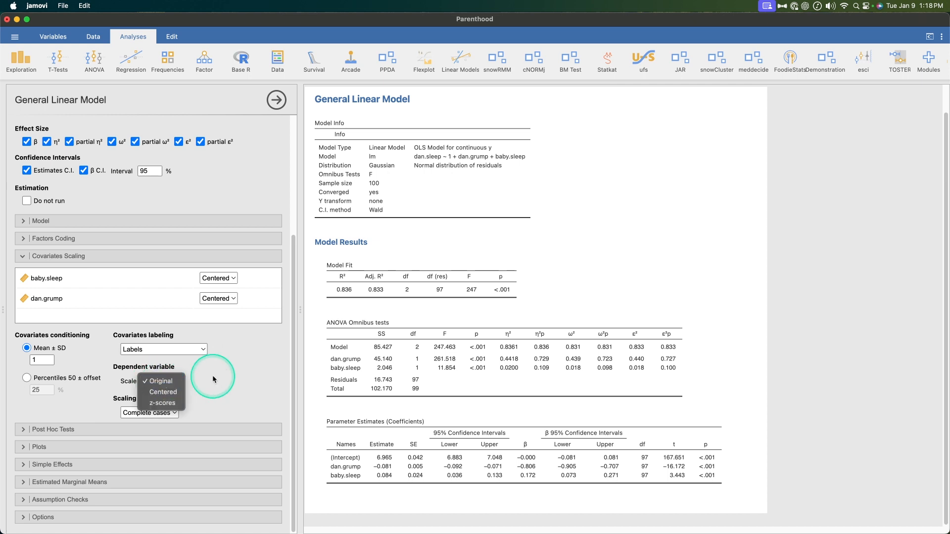
left_click(162, 381)
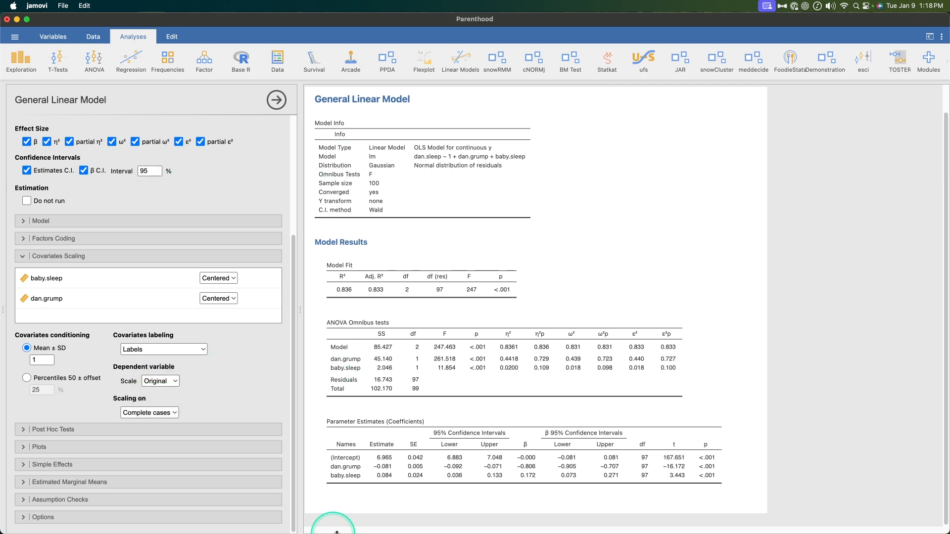
mouse_move(244, 385)
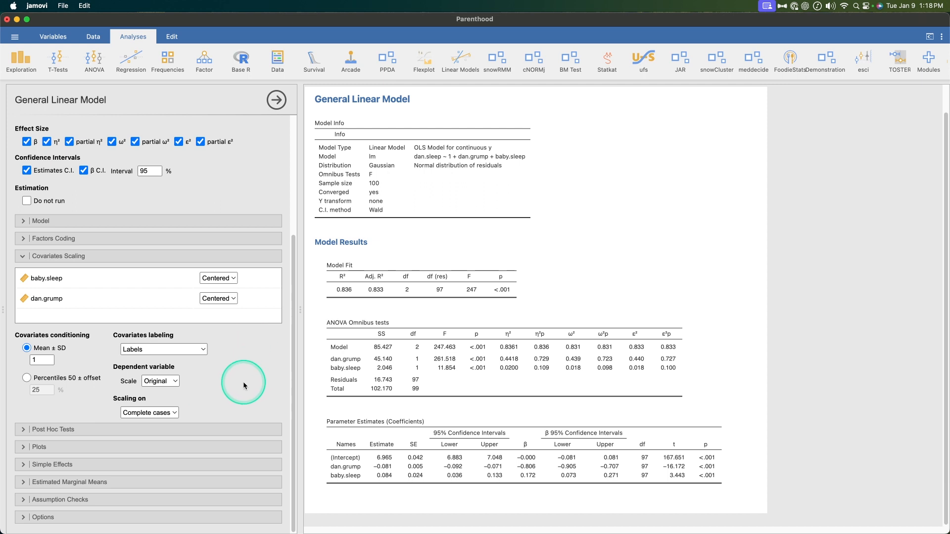
left_click(148, 413)
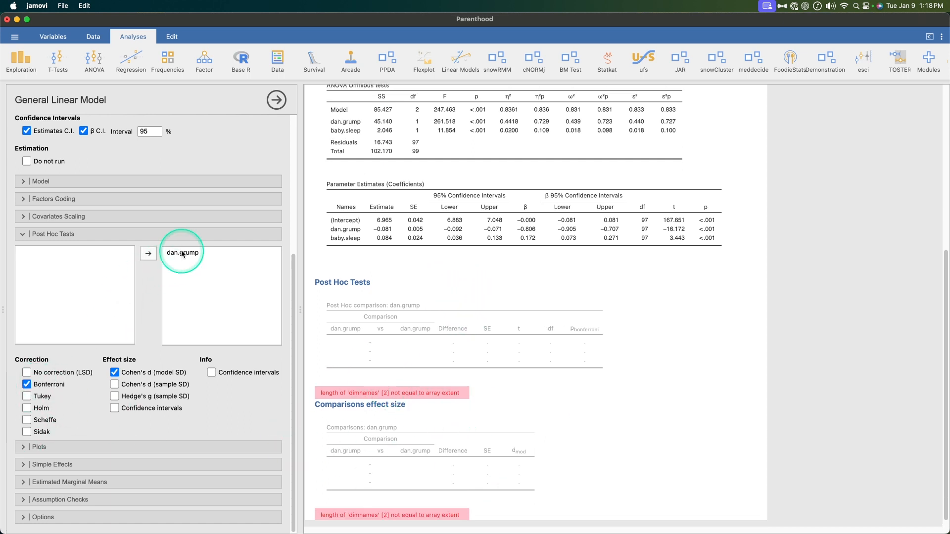
Remove dan.grump from the post hoc comparison terms.
left_click(182, 252)
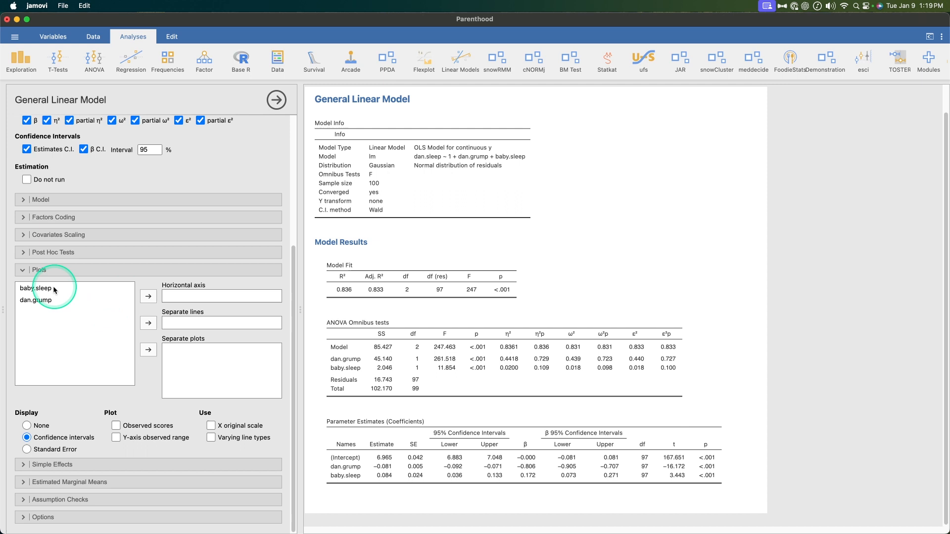
Plot dan.sleep by baby.sleep with observed scores, observed y-range, original x scale and varying line types.
left_click_drag(36, 288, 103, 296)
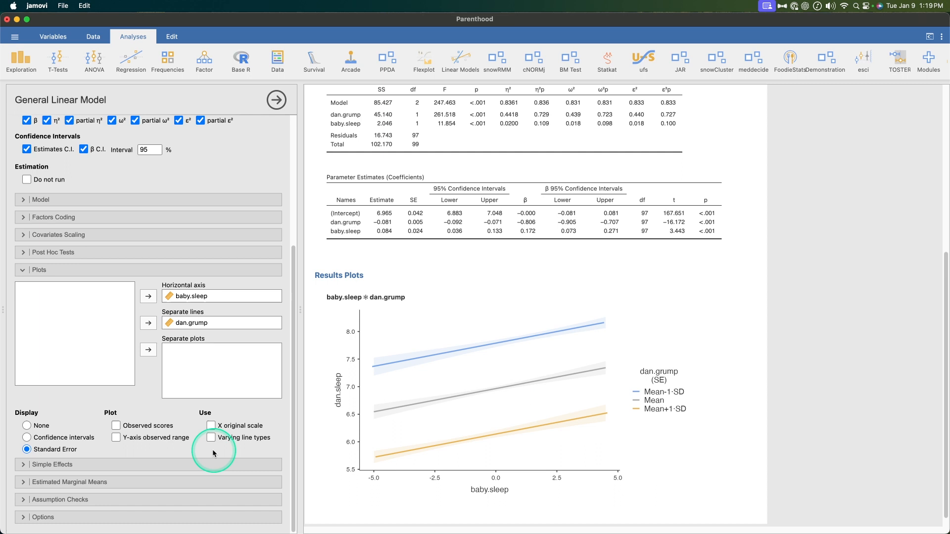
left_click(115, 425)
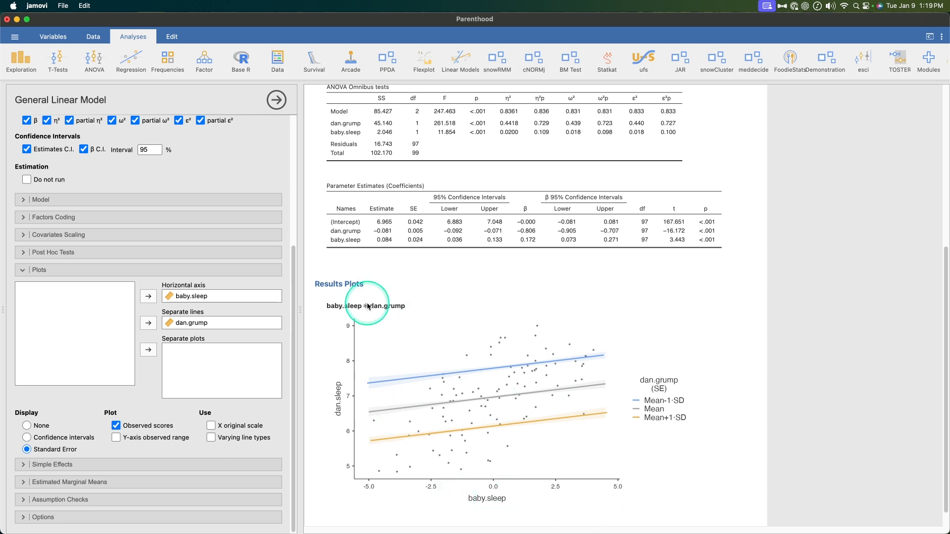
mouse_move(352, 394)
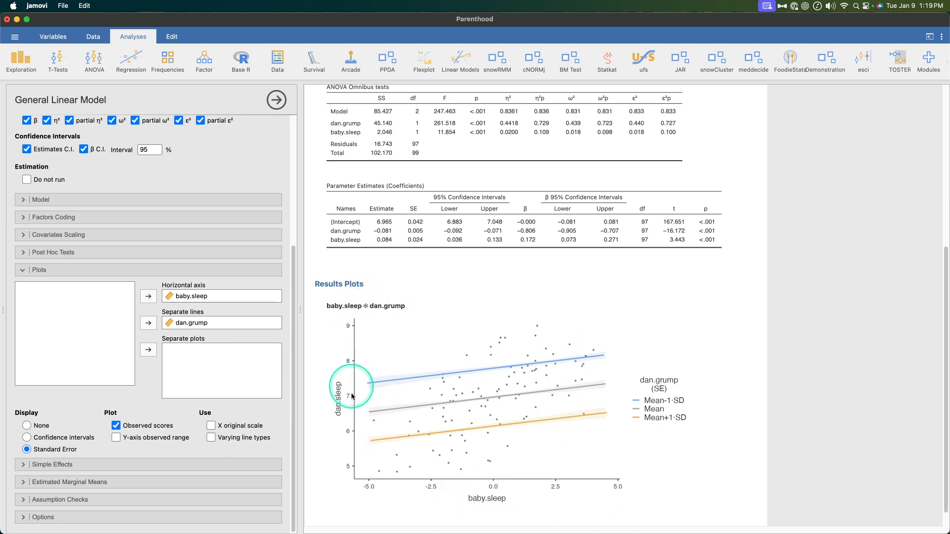
left_click(115, 438)
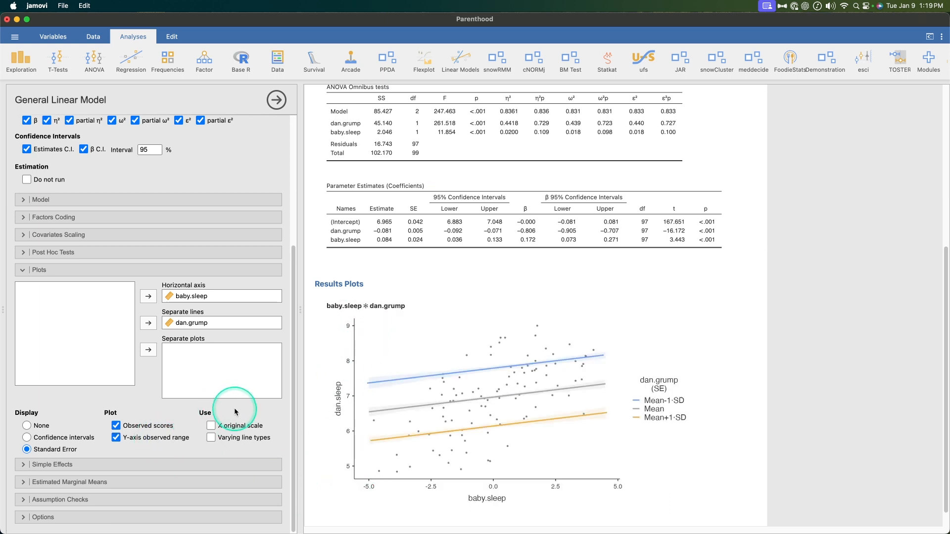
left_click(211, 426)
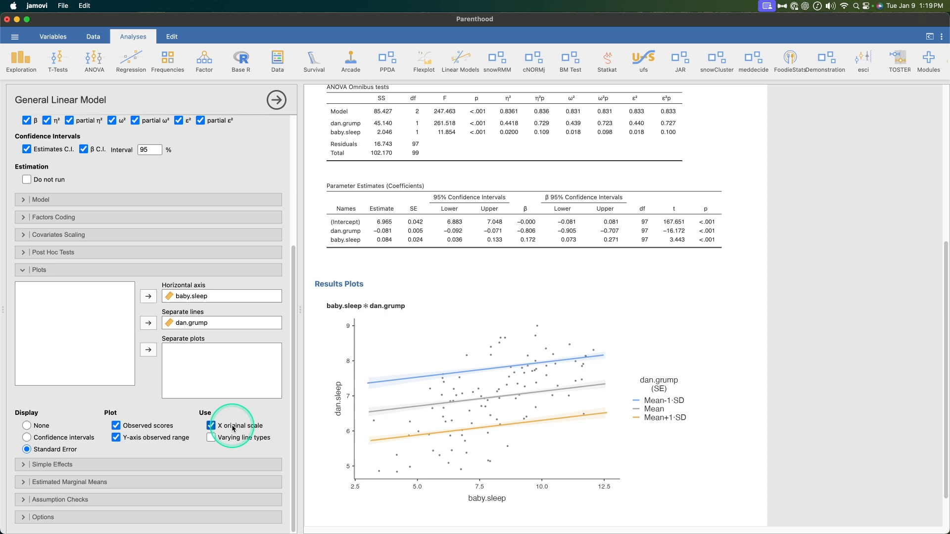
left_click(211, 437)
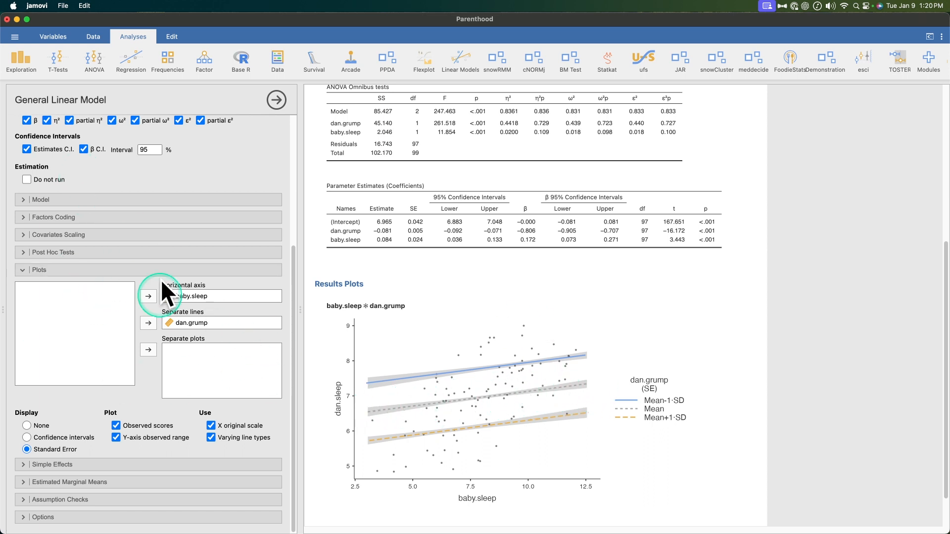
Request simple effects of dan.grump moderated by baby.sleep, including simple interactions.
left_click(52, 339)
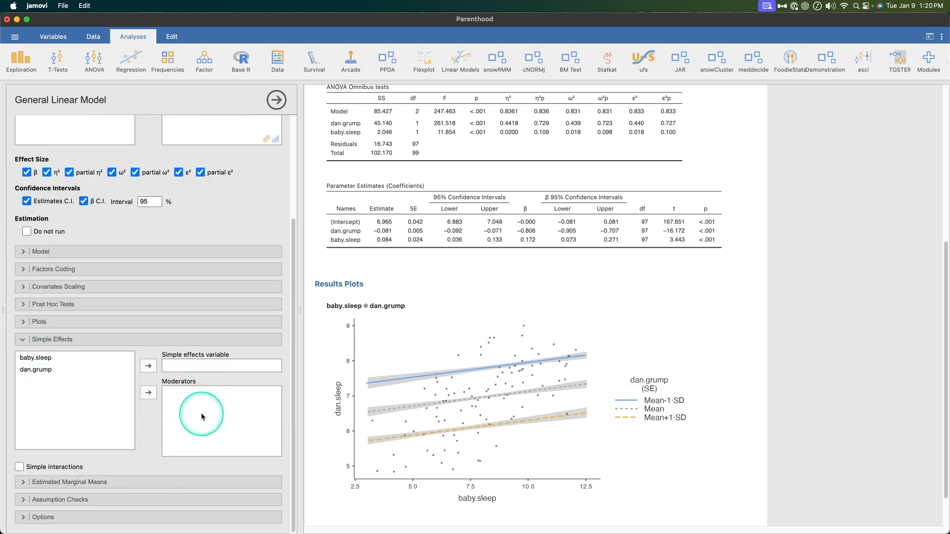
left_click(36, 370)
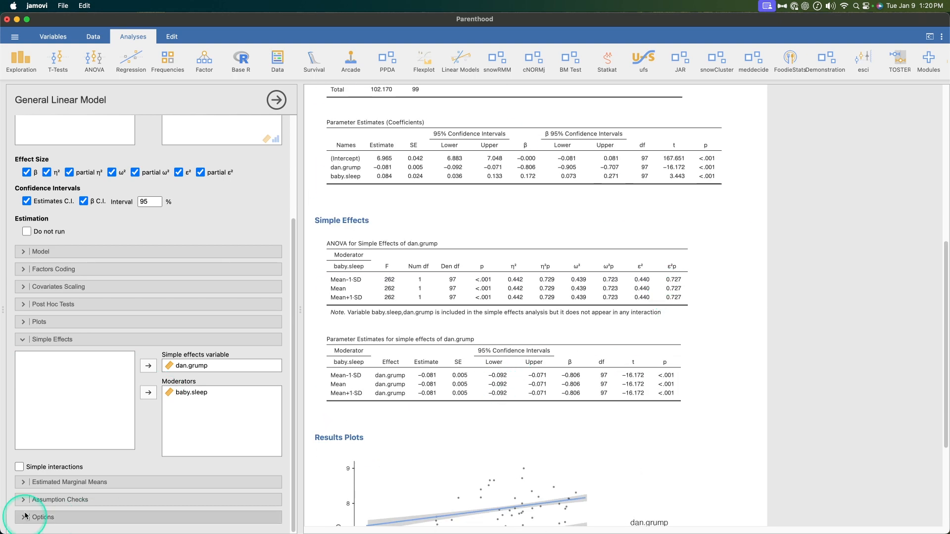
left_click(19, 466)
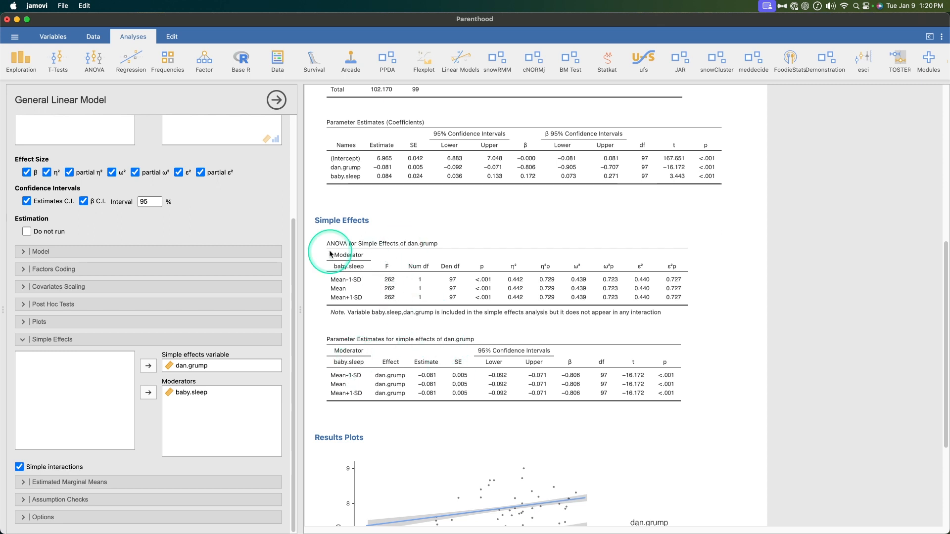
mouse_move(516, 380)
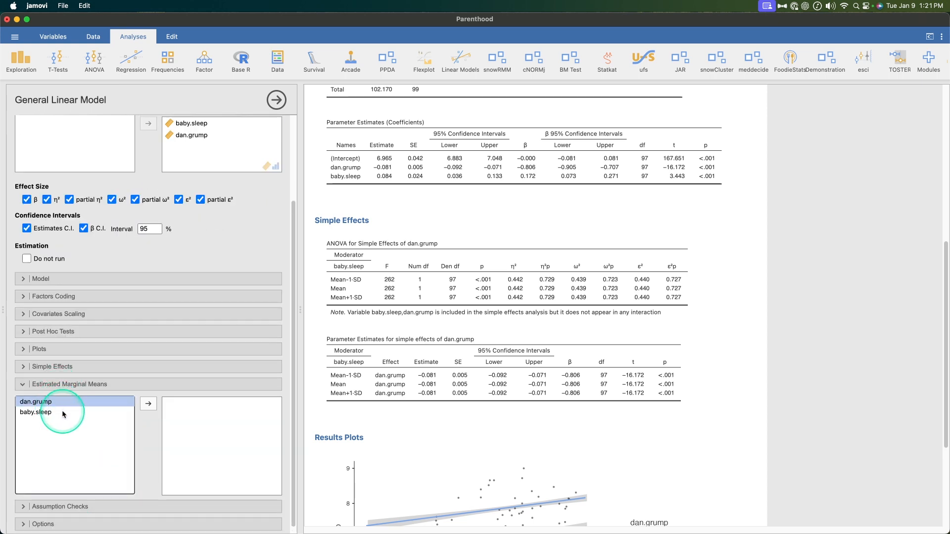
Add dan.grump and baby.sleep as estimated marginal means terms.
left_click(148, 404)
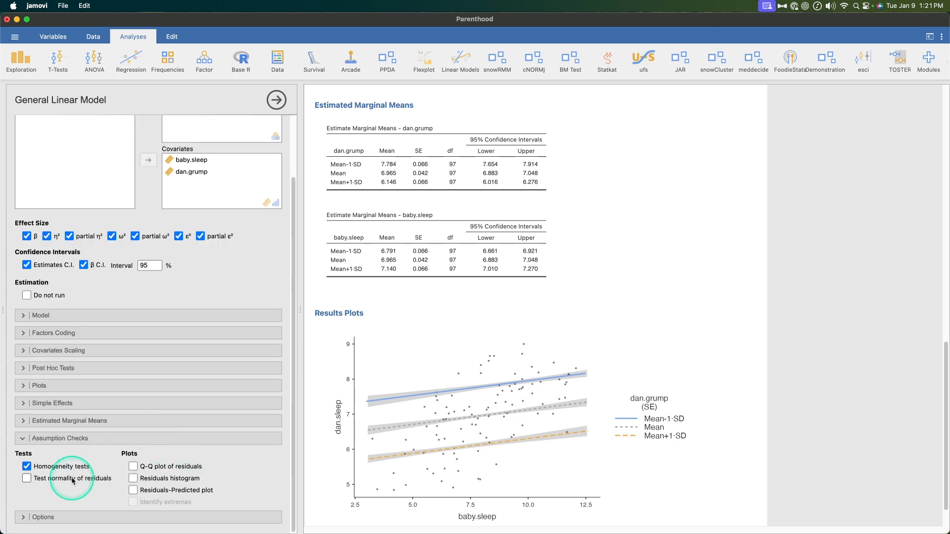
Request a normality test and a Q-Q plot of the residuals under Assumption Checks.
left_click(27, 478)
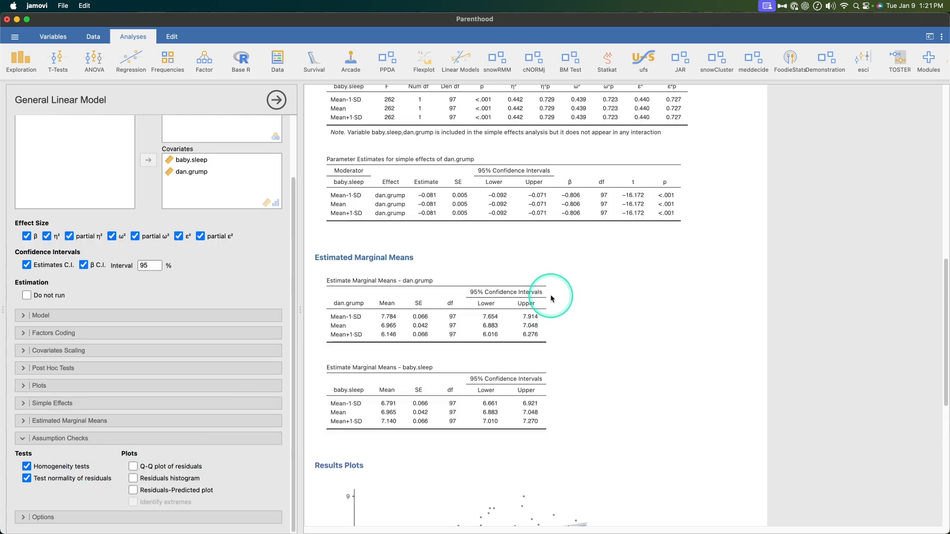
scroll("down", 3)
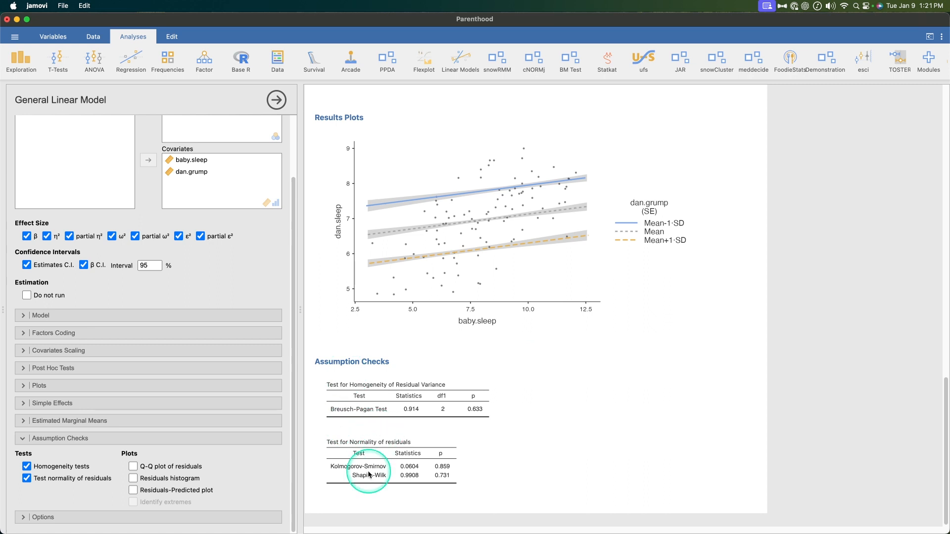
mouse_move(329, 412)
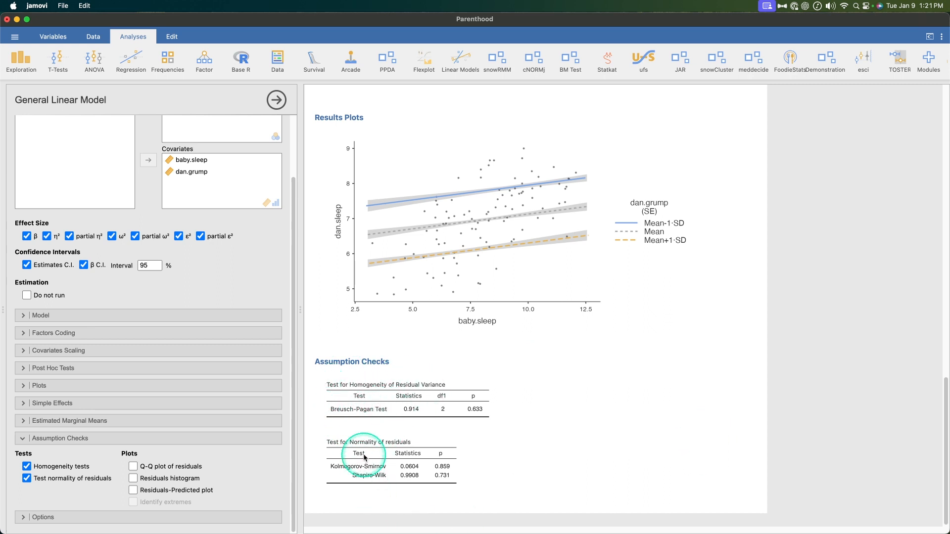
mouse_move(379, 472)
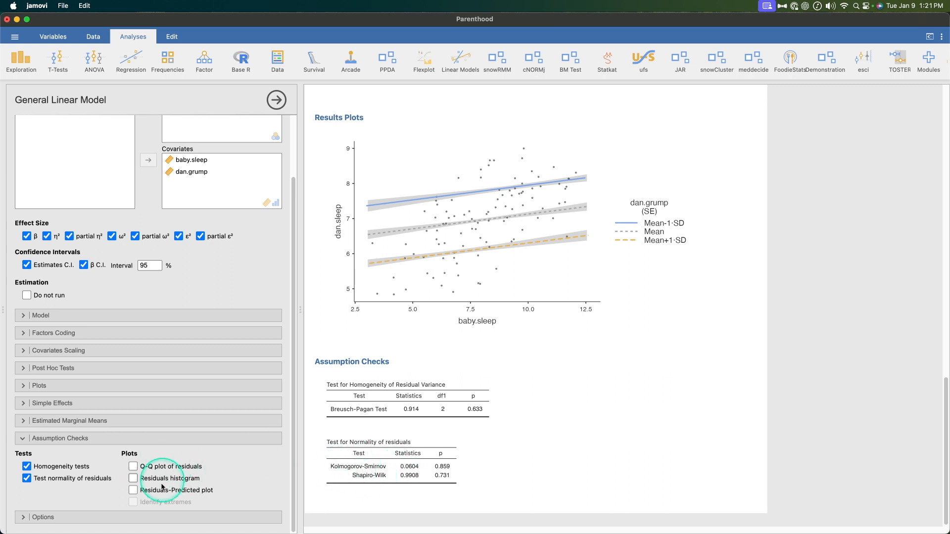
mouse_move(190, 467)
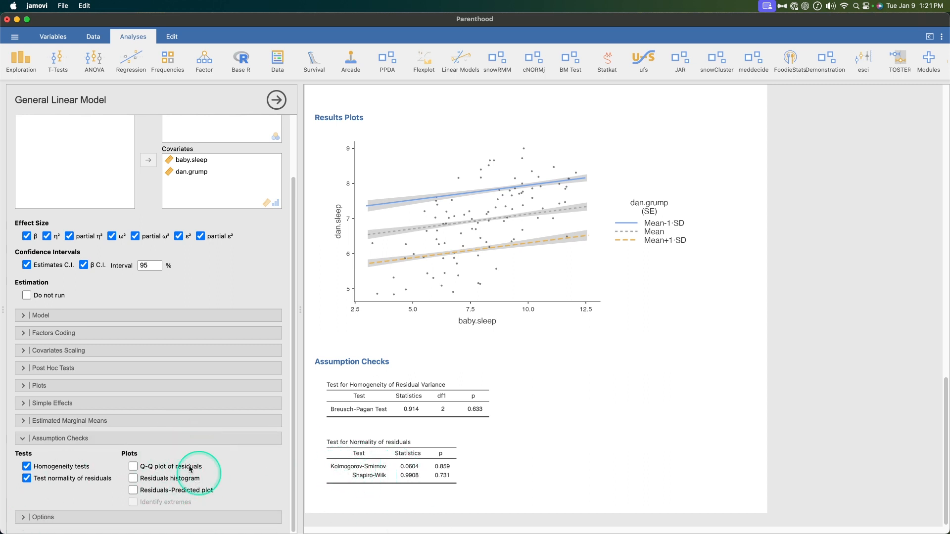
left_click(132, 467)
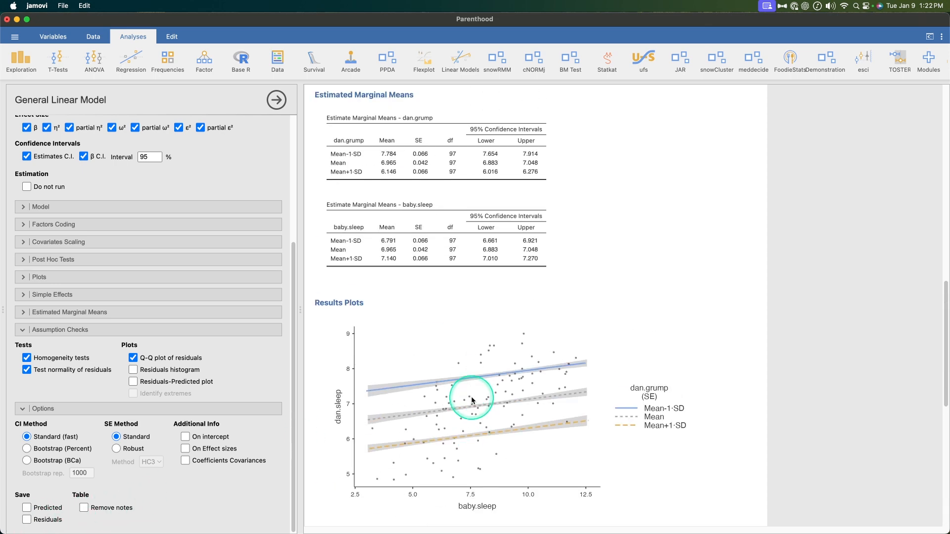
scroll("down", 3)
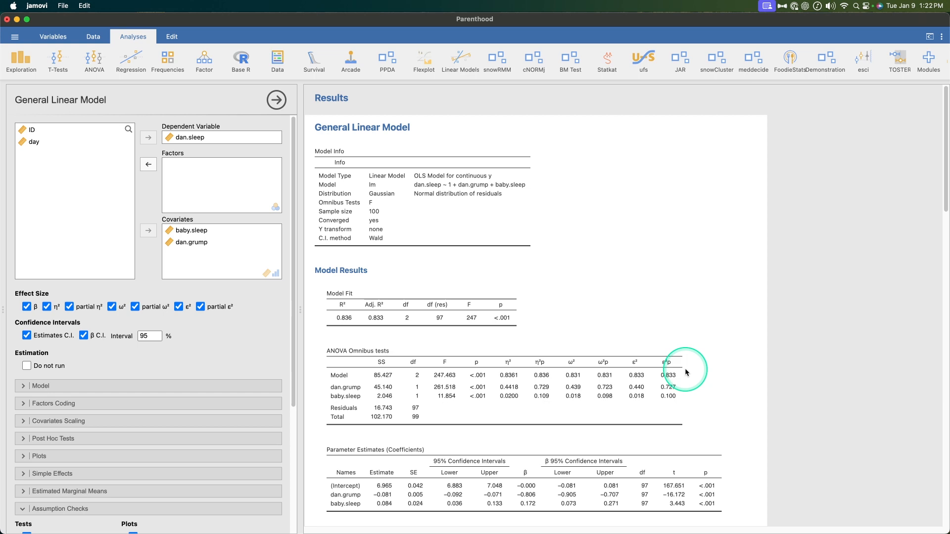
mouse_move(71, 394)
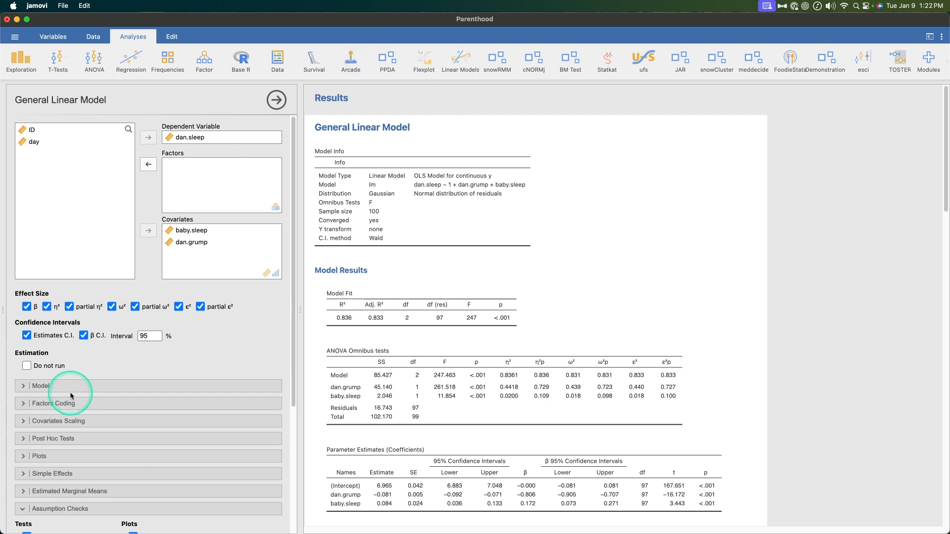
mouse_move(146, 390)
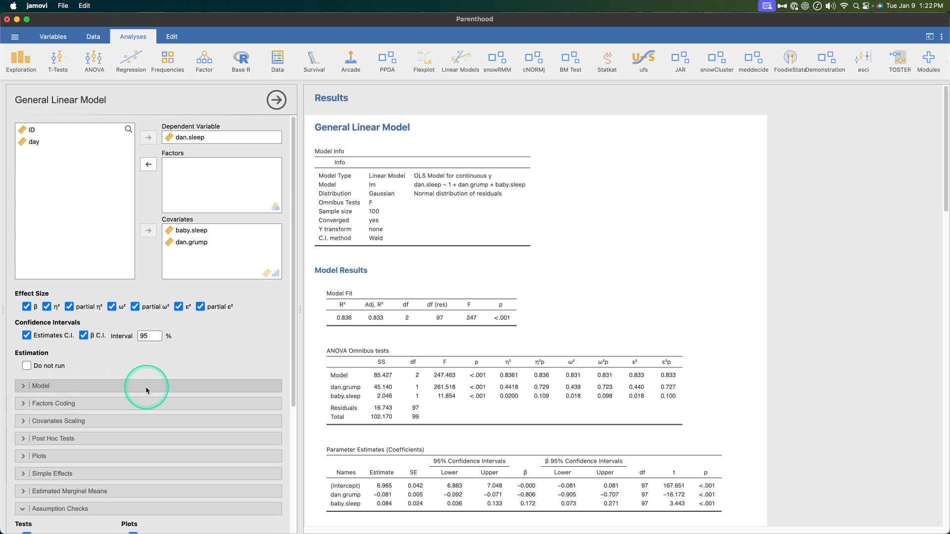
mouse_move(145, 391)
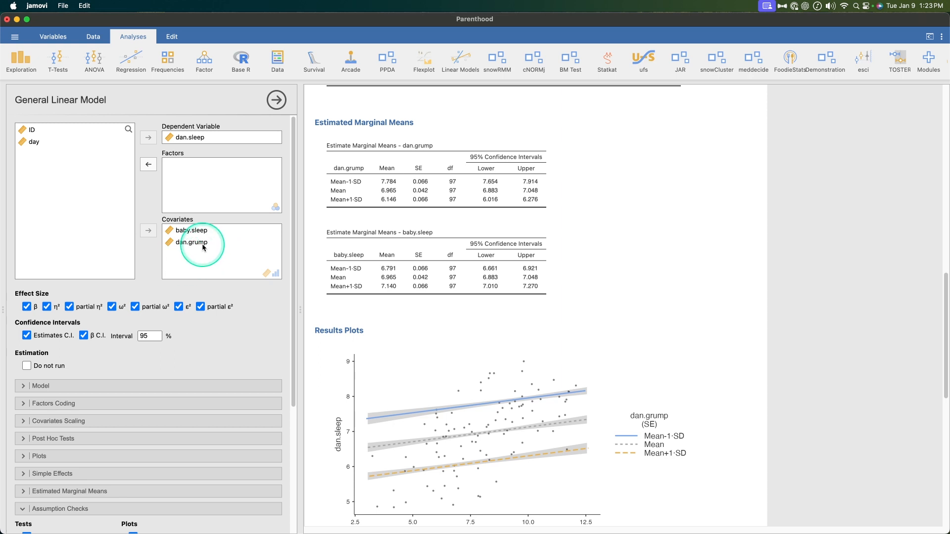
left_click(191, 242)
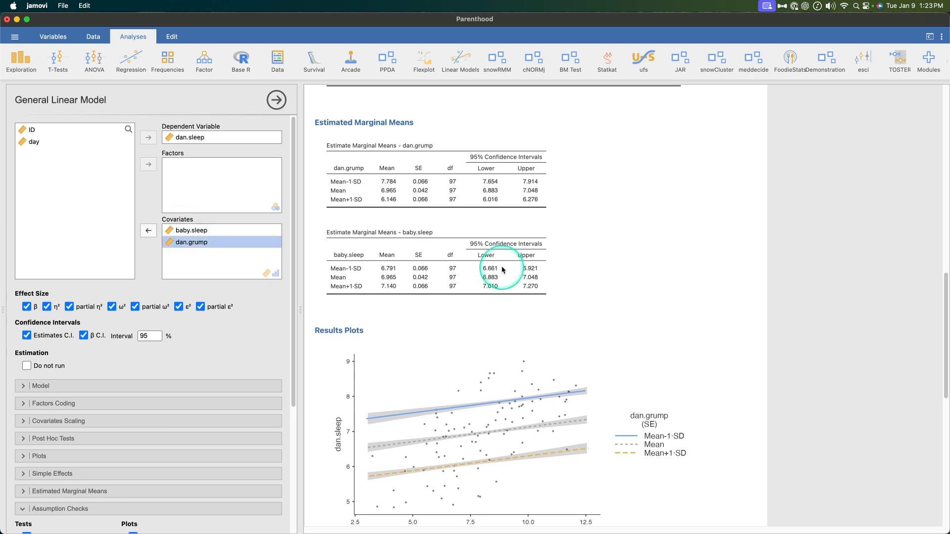